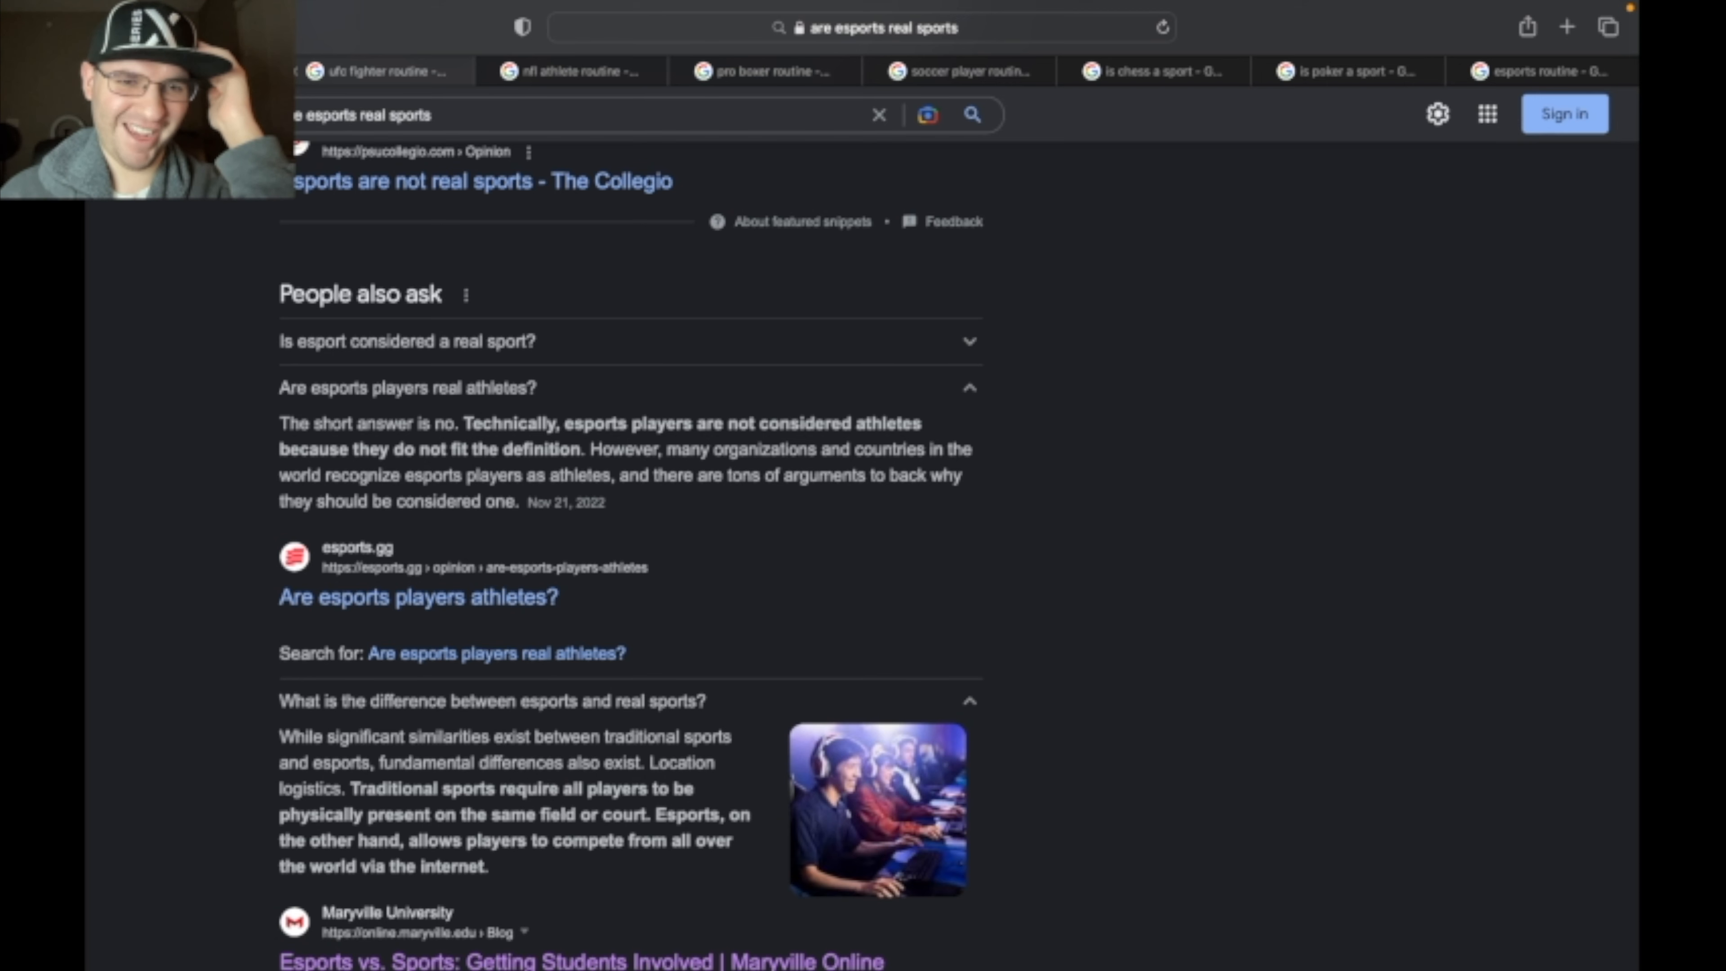
pyautogui.moveTo(171, 330)
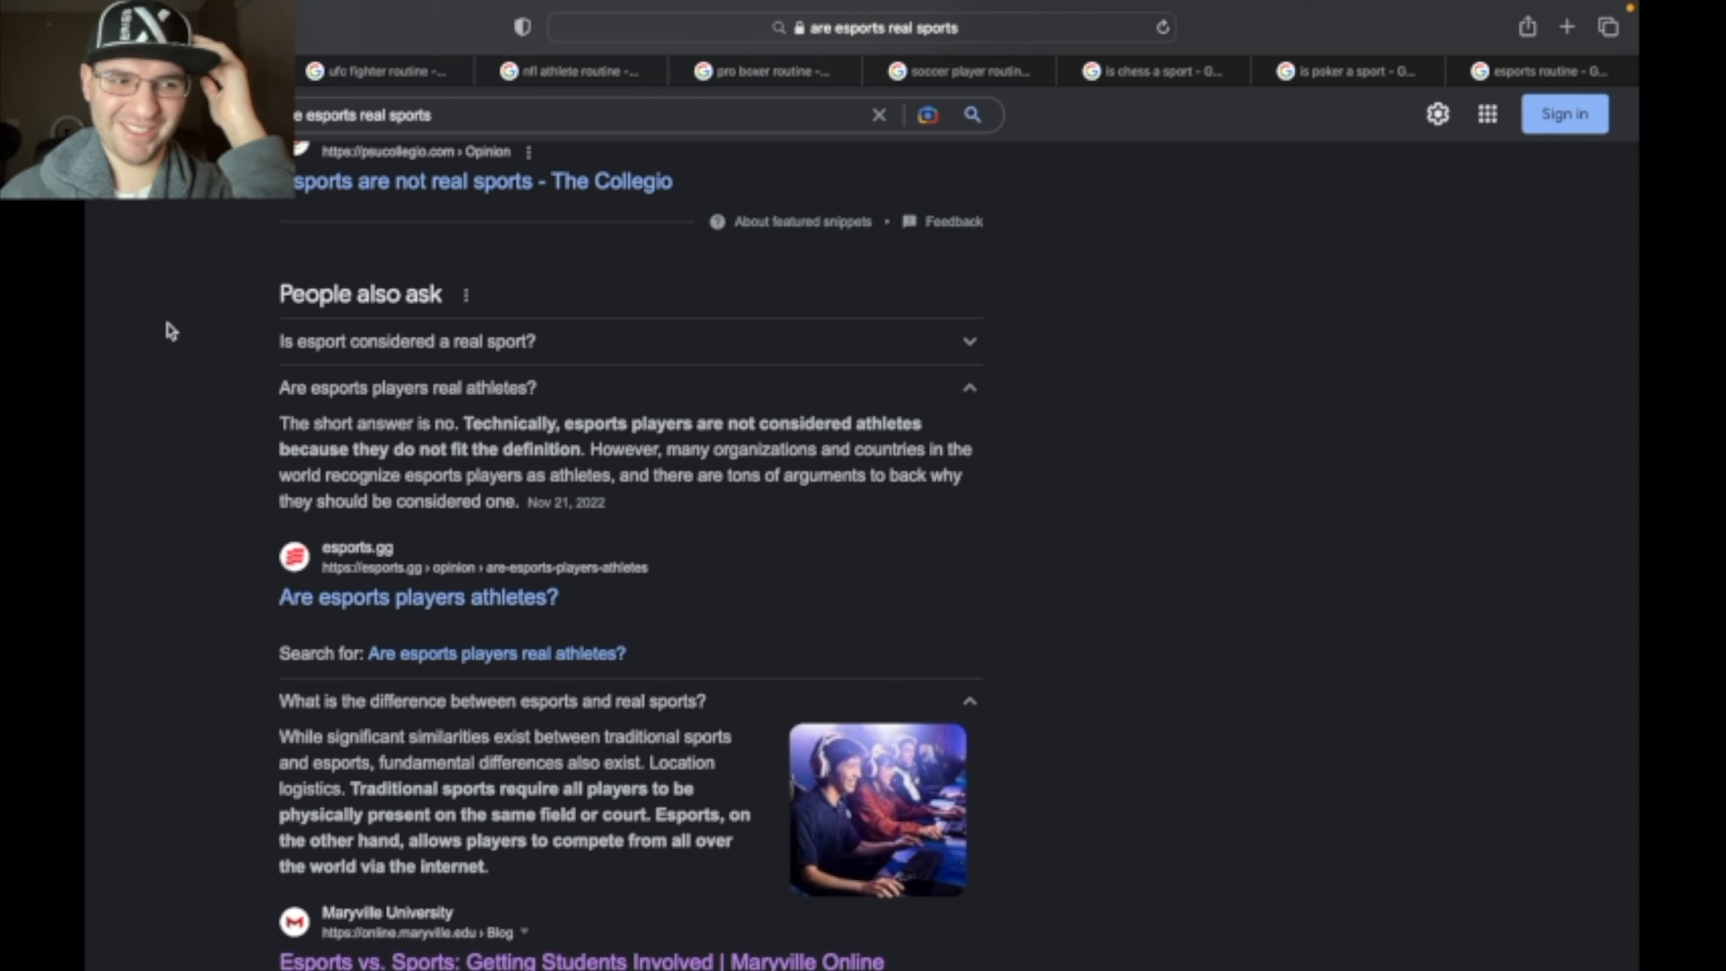
# Step: Review the 'is chess a sport' results
pyautogui.scroll(3)
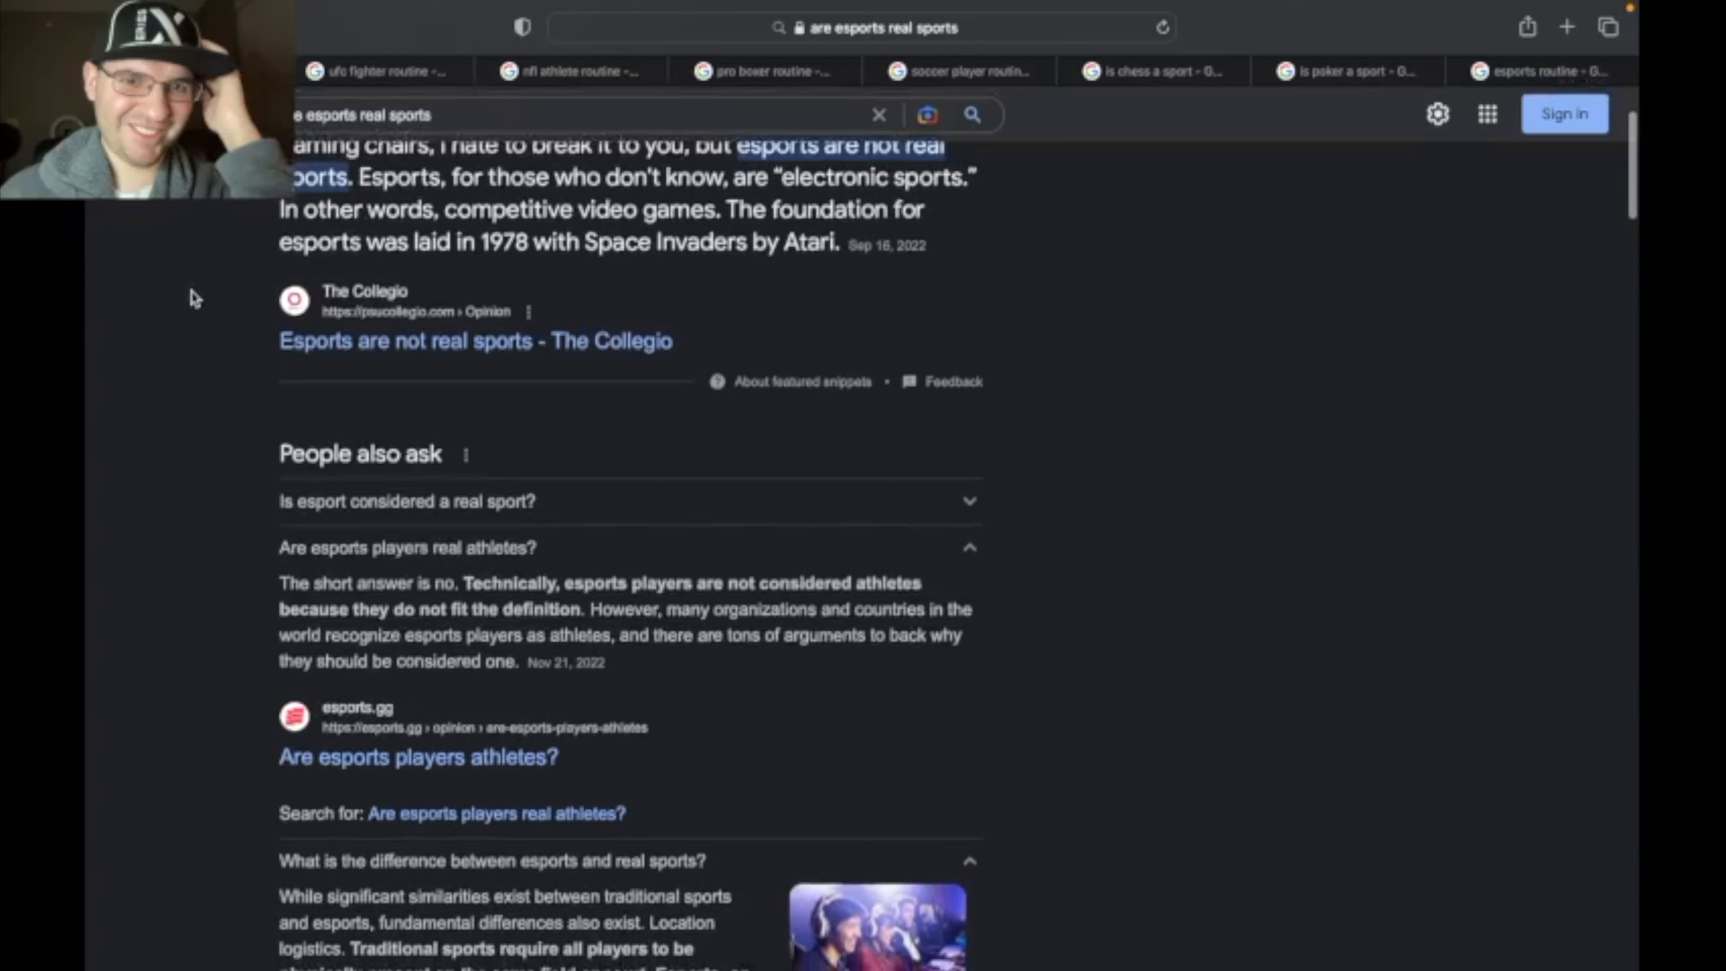
pyautogui.scroll(-3)
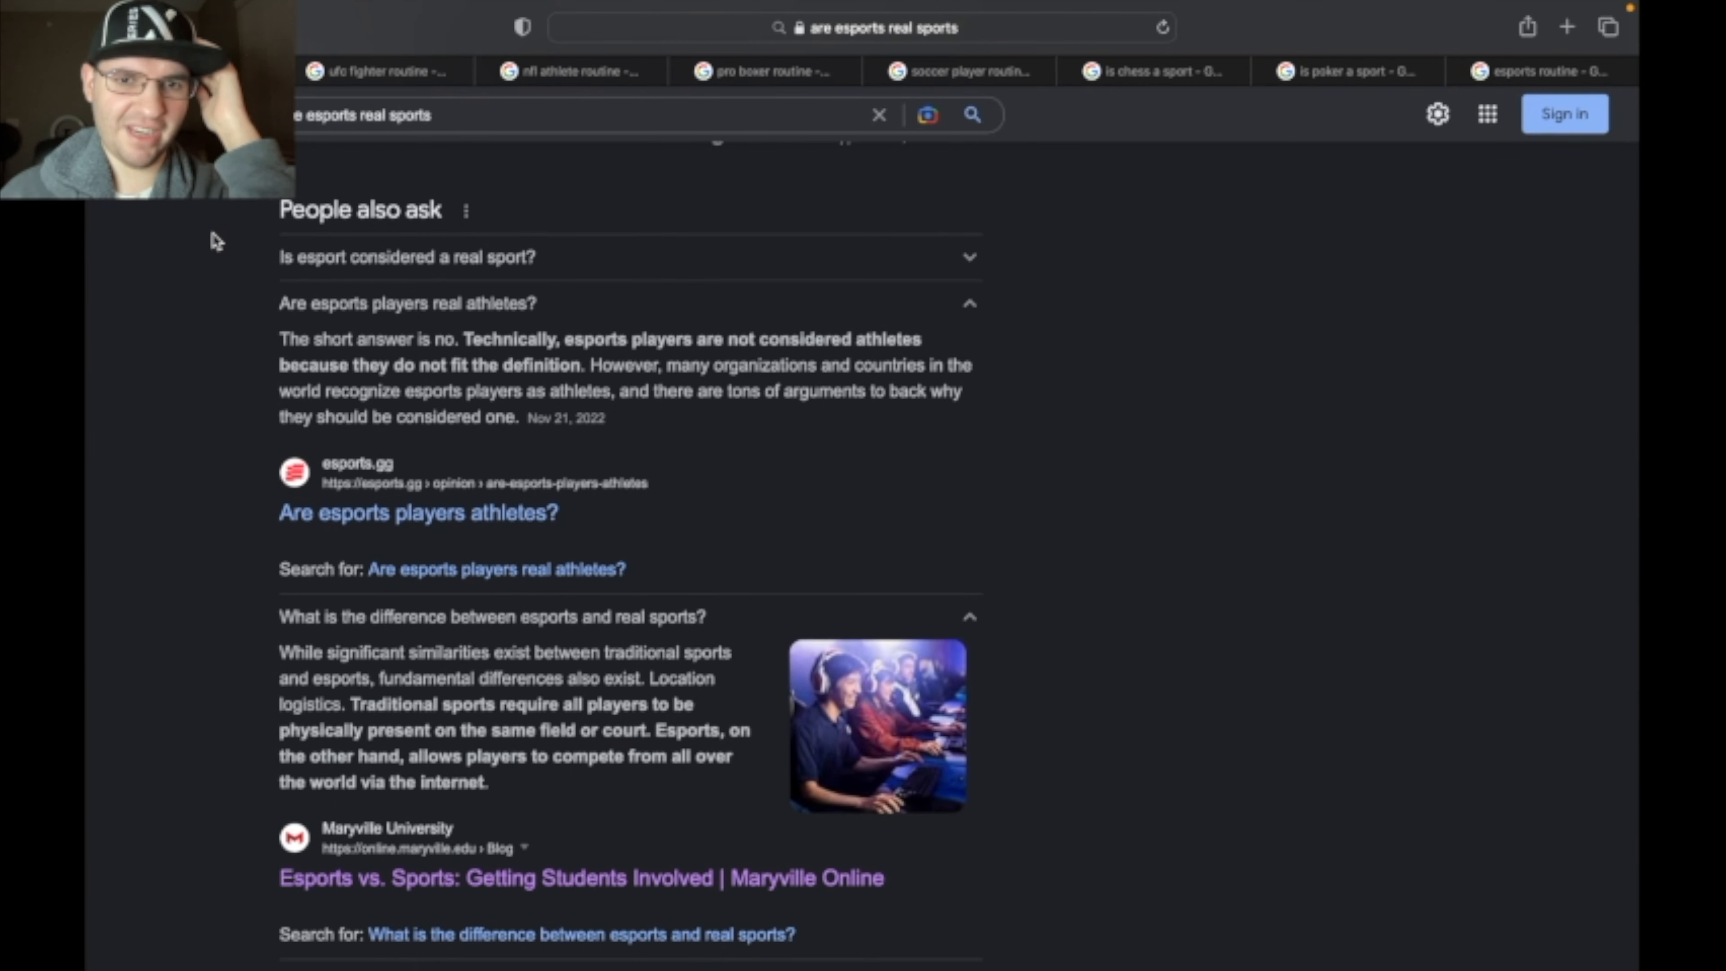
pyautogui.moveTo(809, 95)
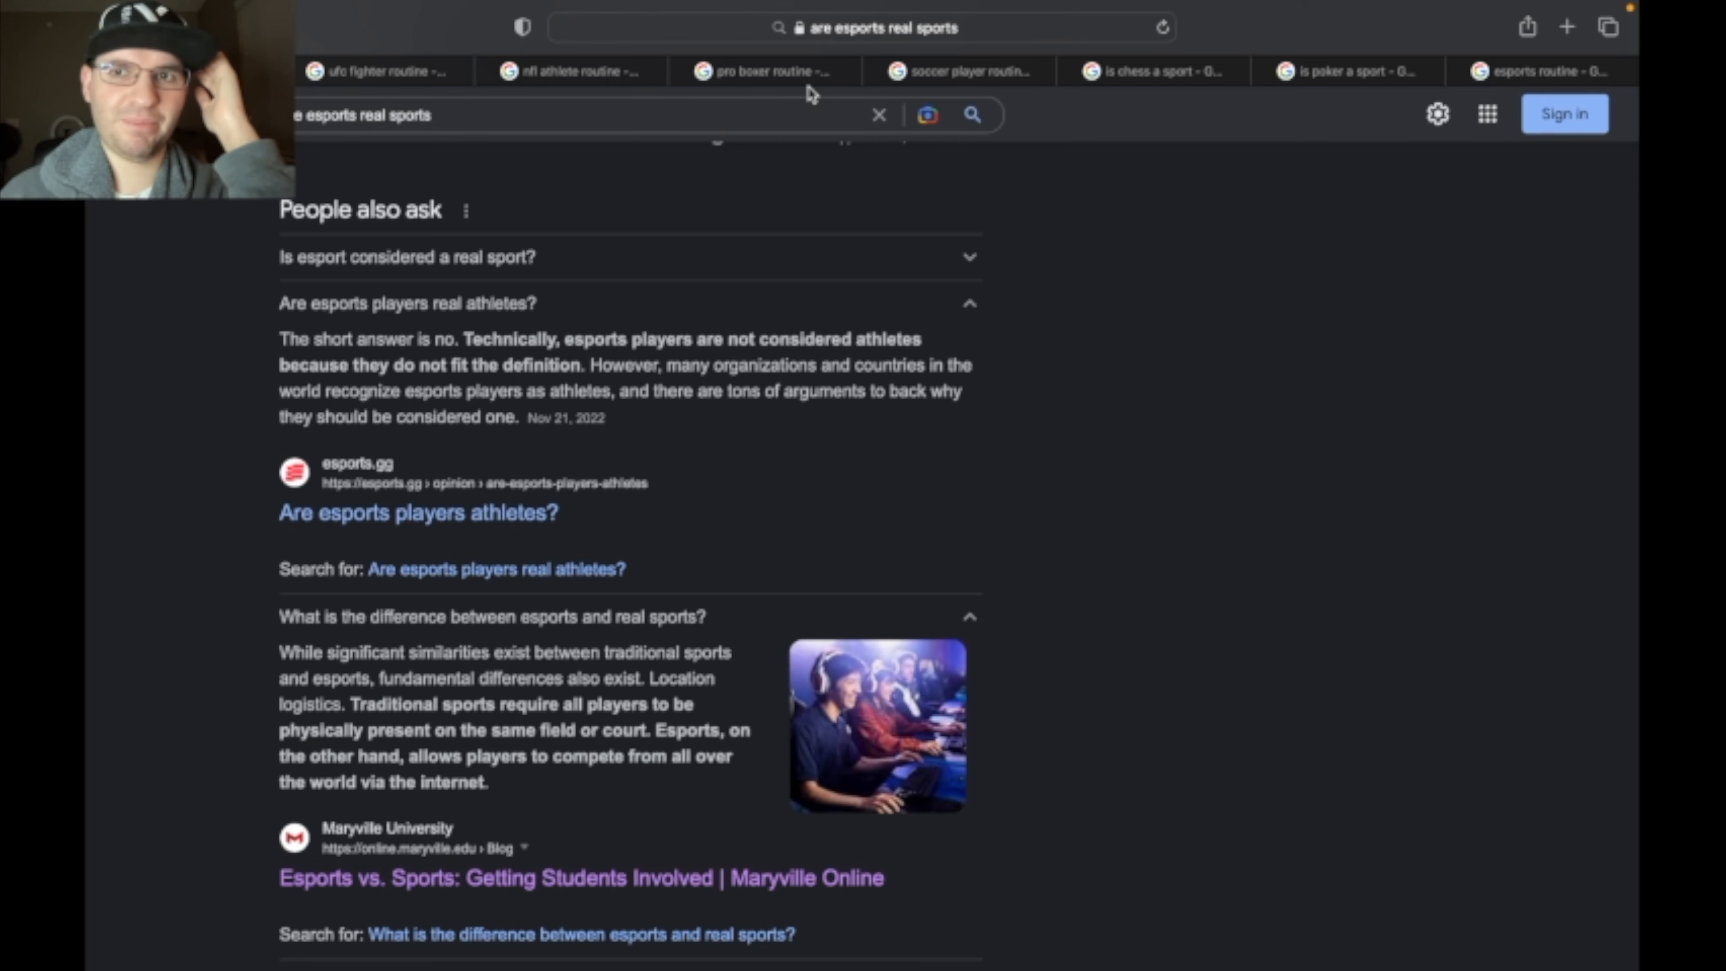
pyautogui.click(1153, 70)
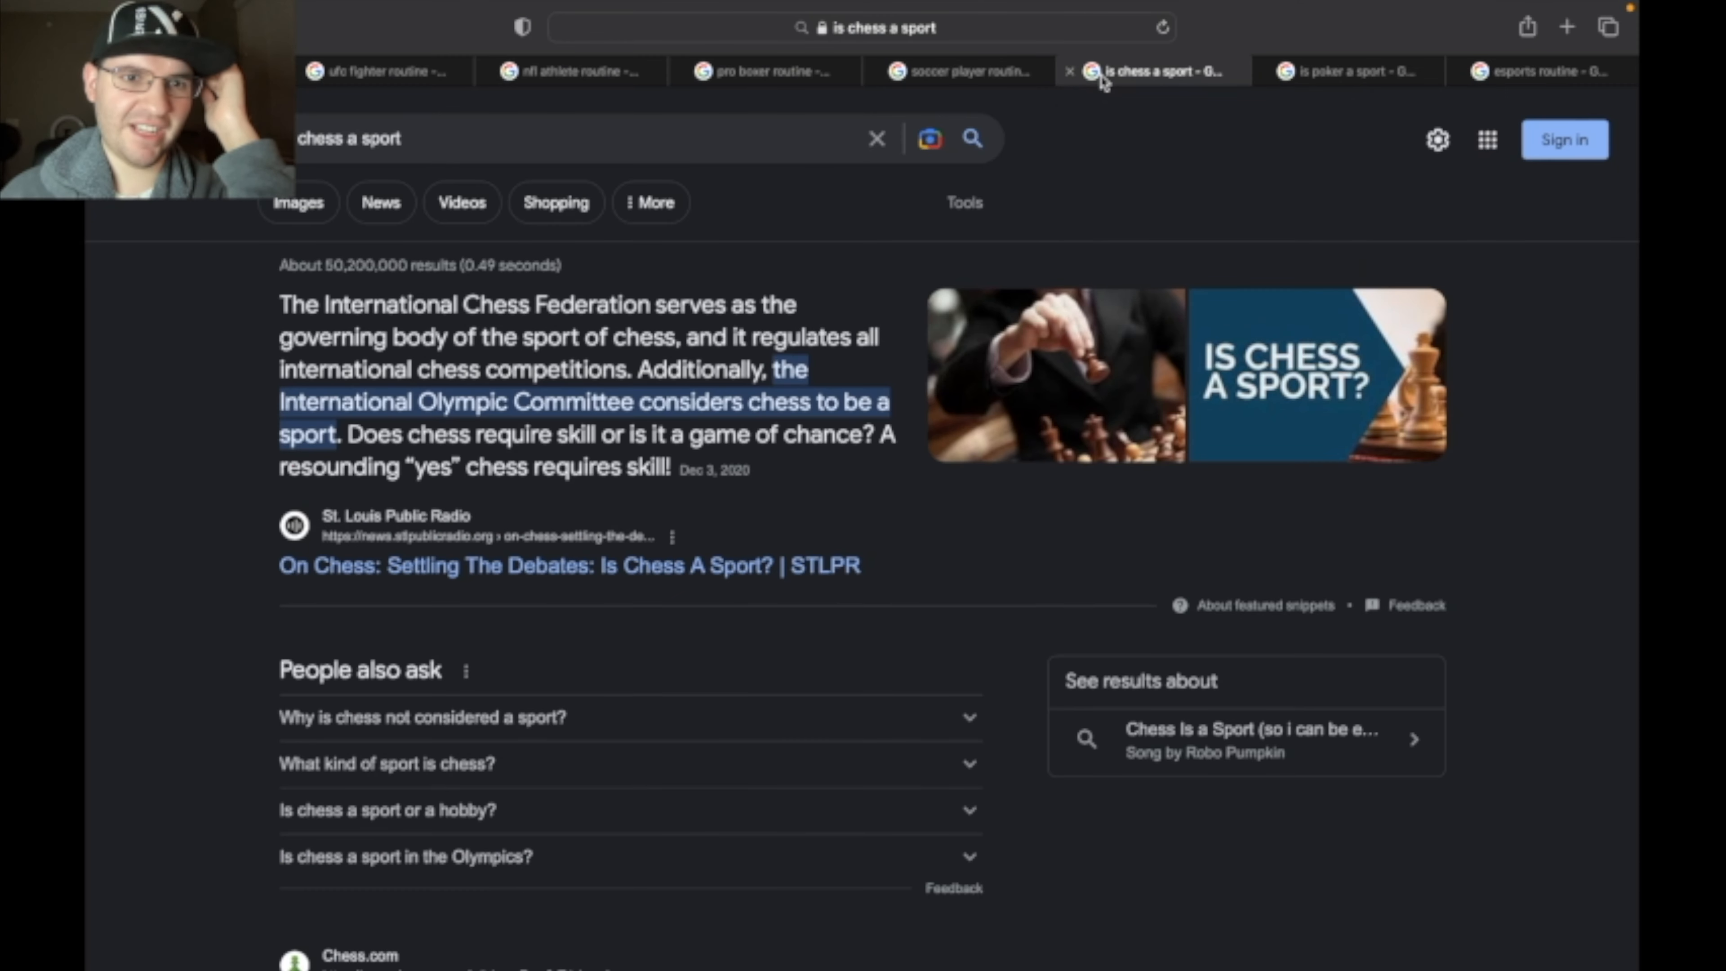
pyautogui.moveTo(683, 518)
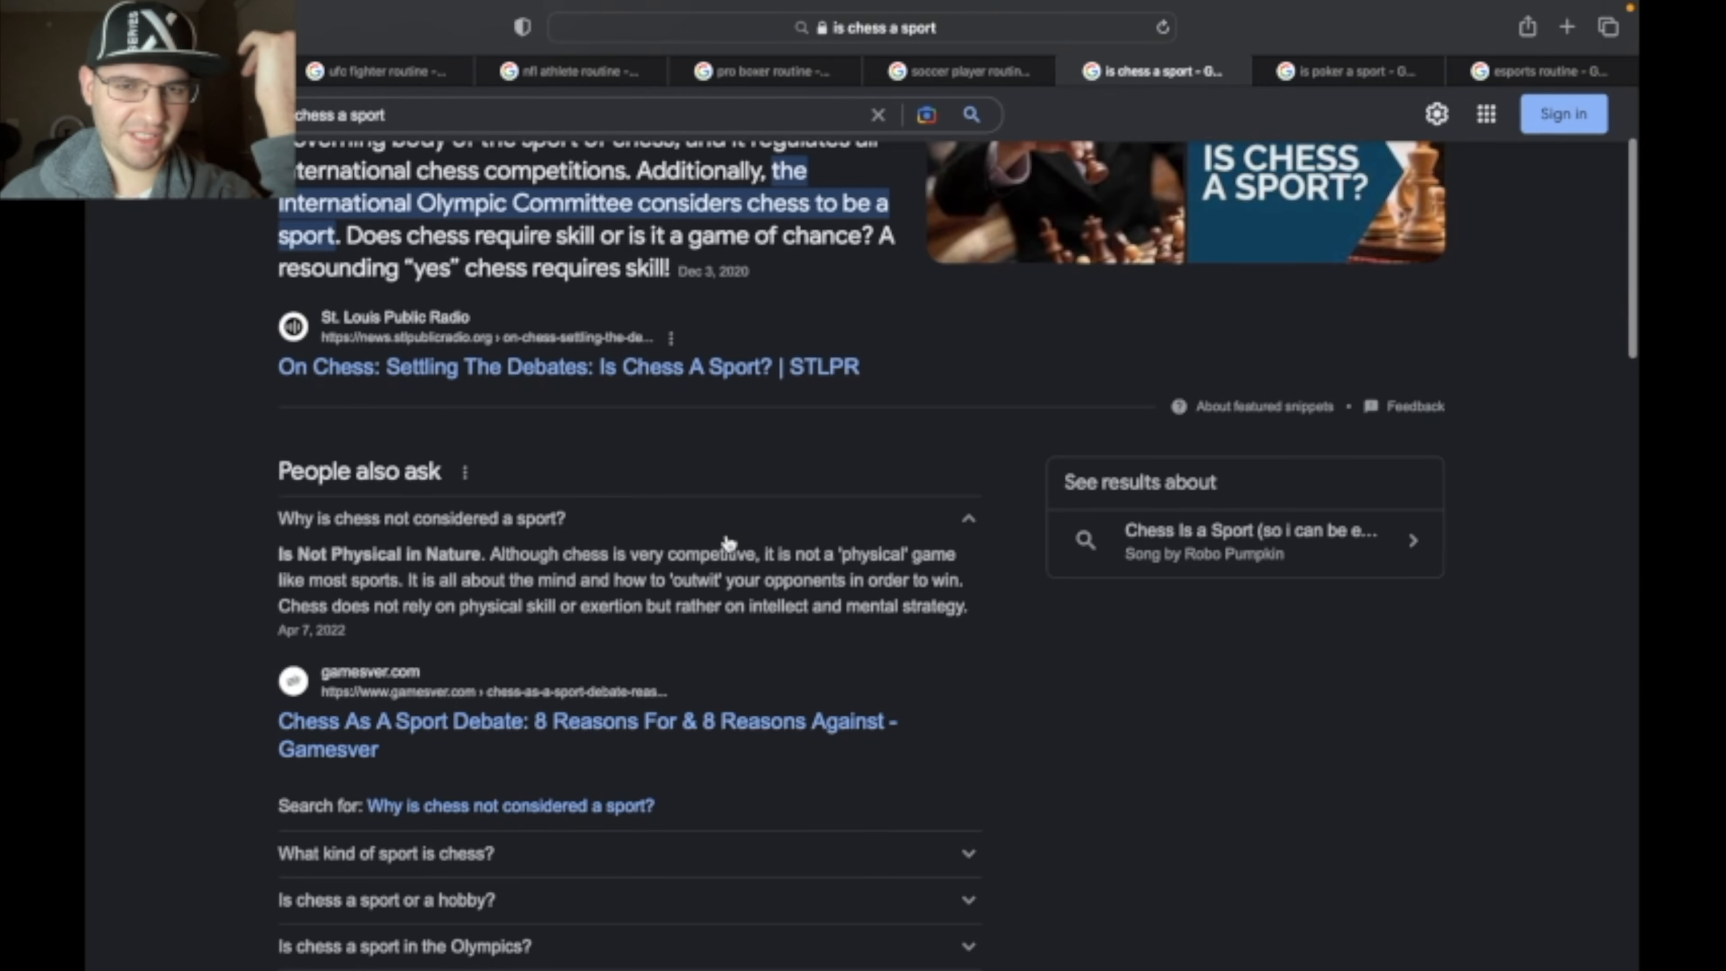
pyautogui.moveTo(1266, 113)
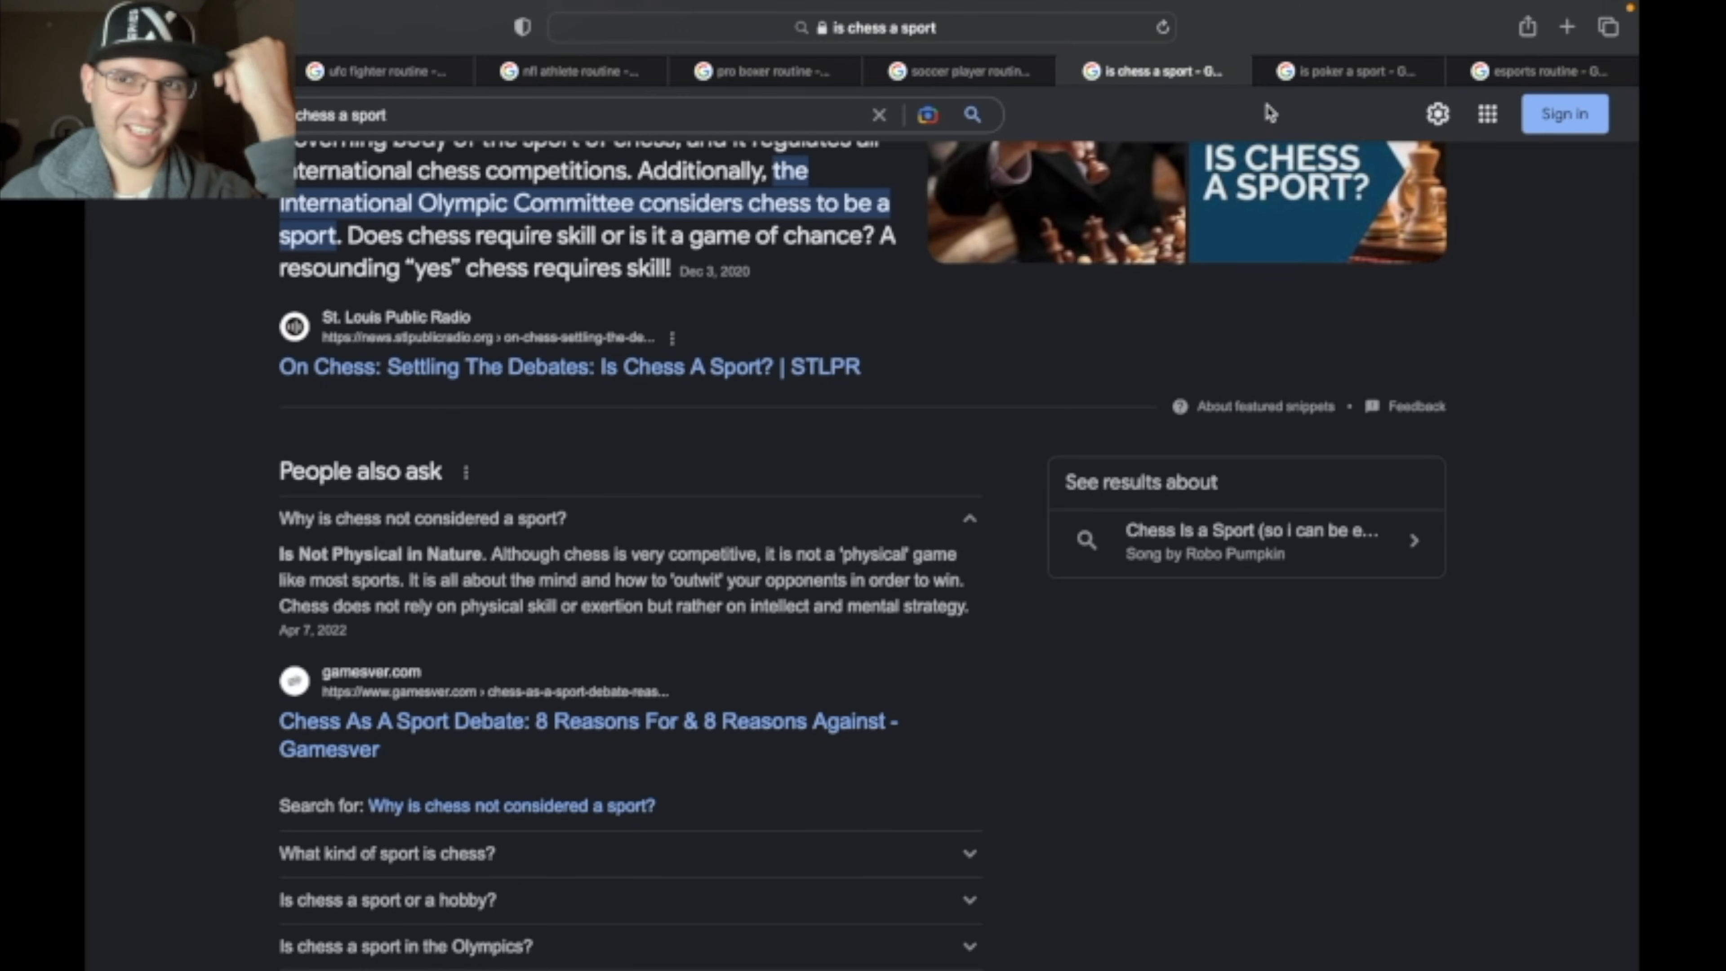
# Step: Bring up the 'is poker a sport' results showing poker recognized as a mental sport
pyautogui.click(1347, 70)
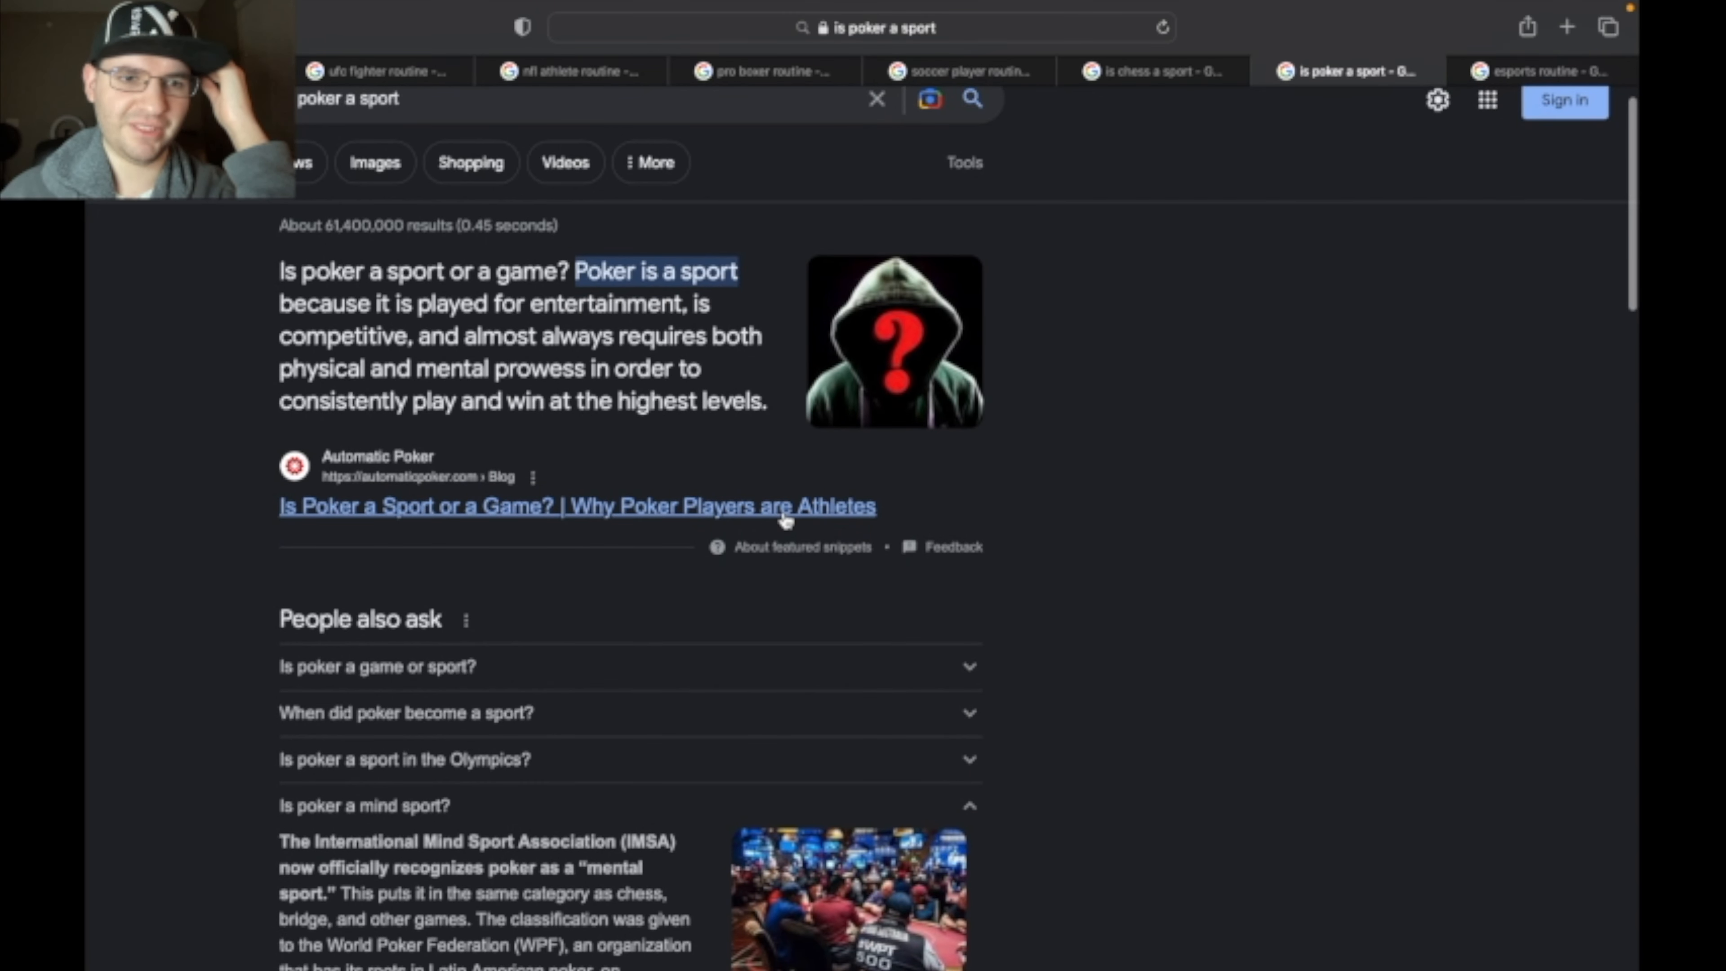
pyautogui.scroll(-3)
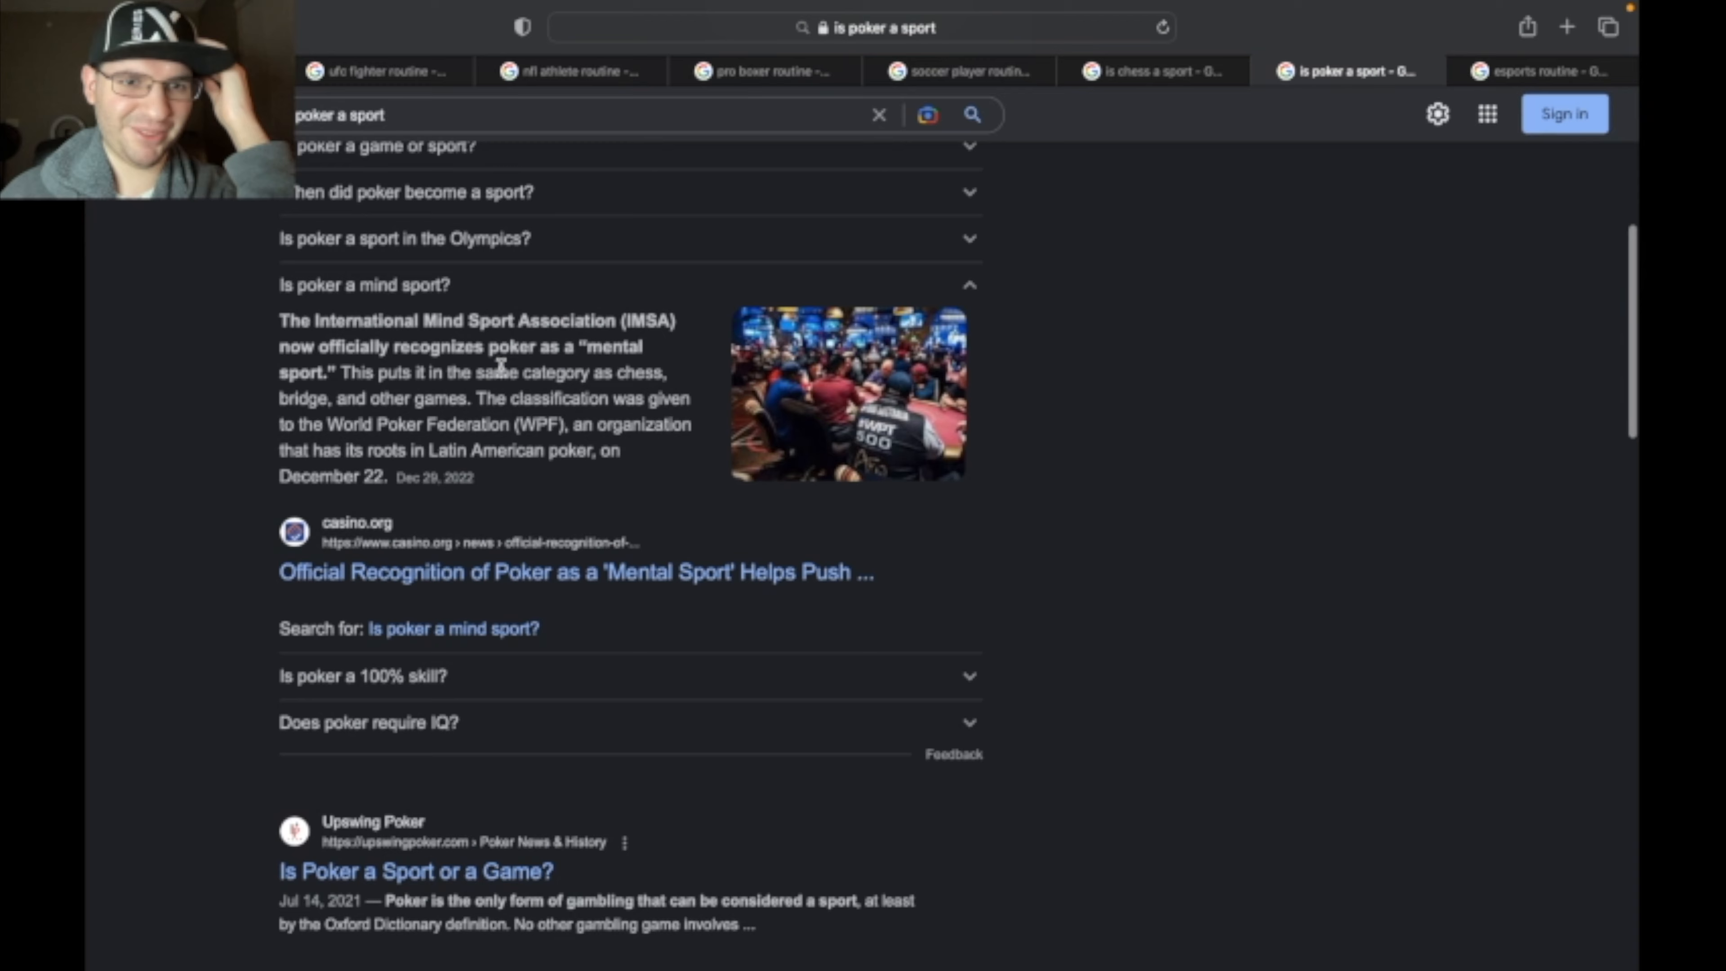
pyautogui.moveTo(379, 70)
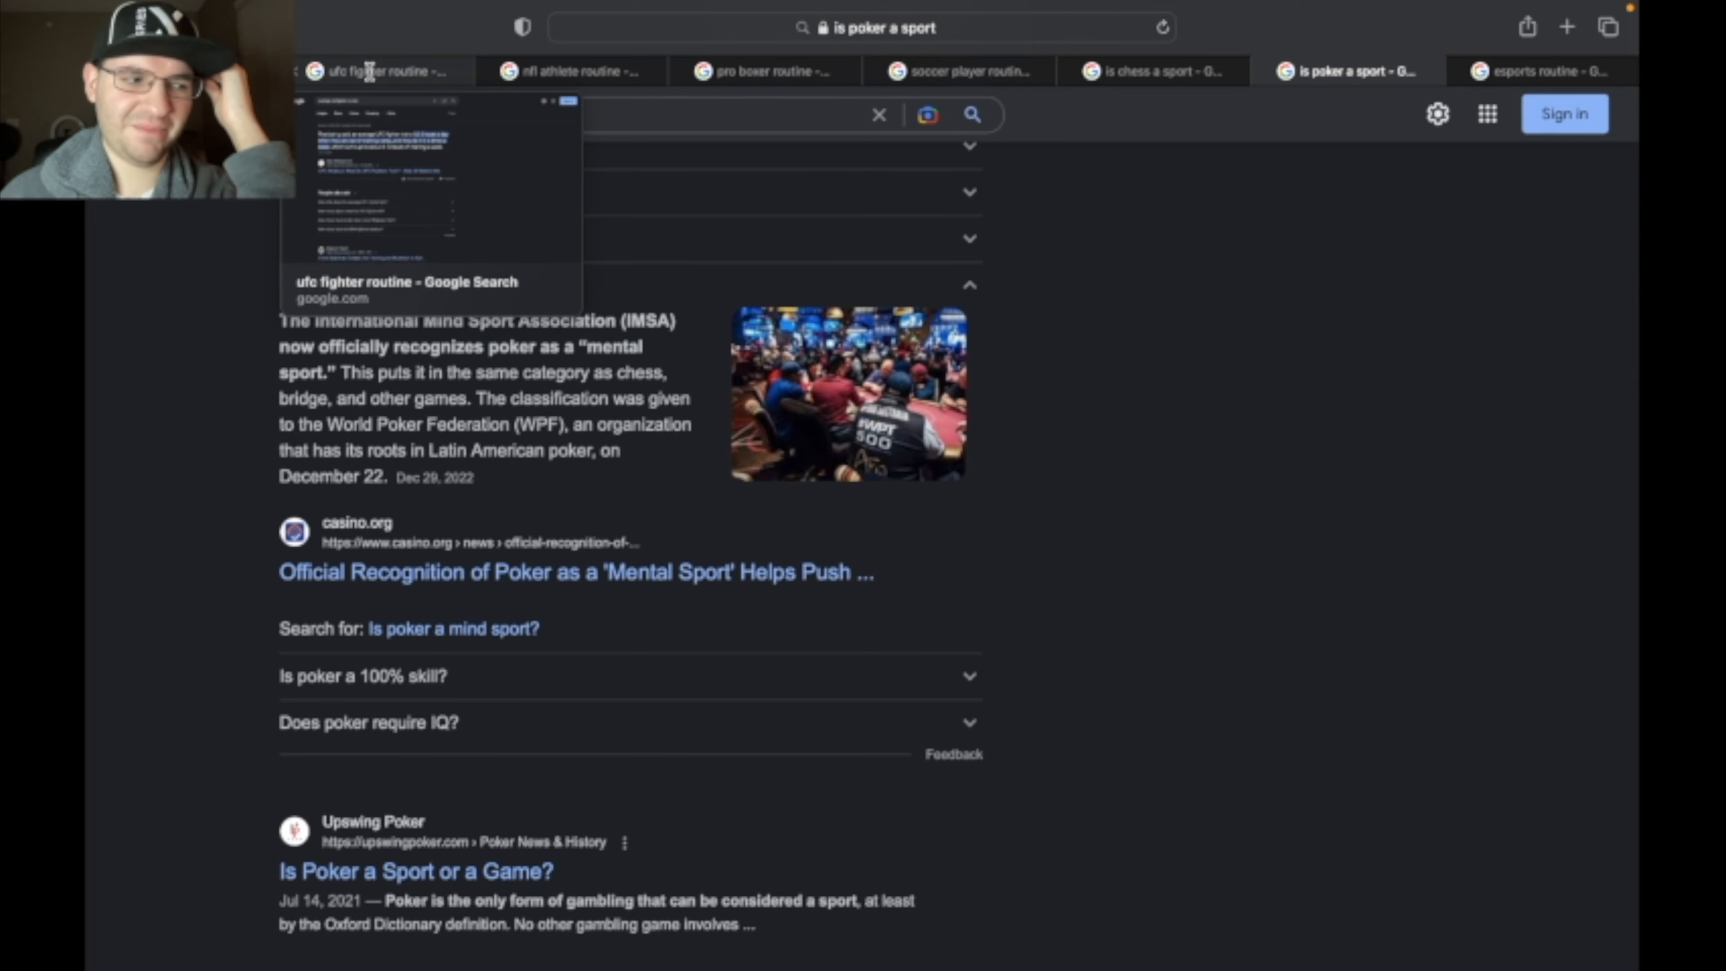
# Step: Show the 'average ufc fighter routine' results: 1.5–2 hours a day, 5–6 times weekly
pyautogui.click(382, 70)
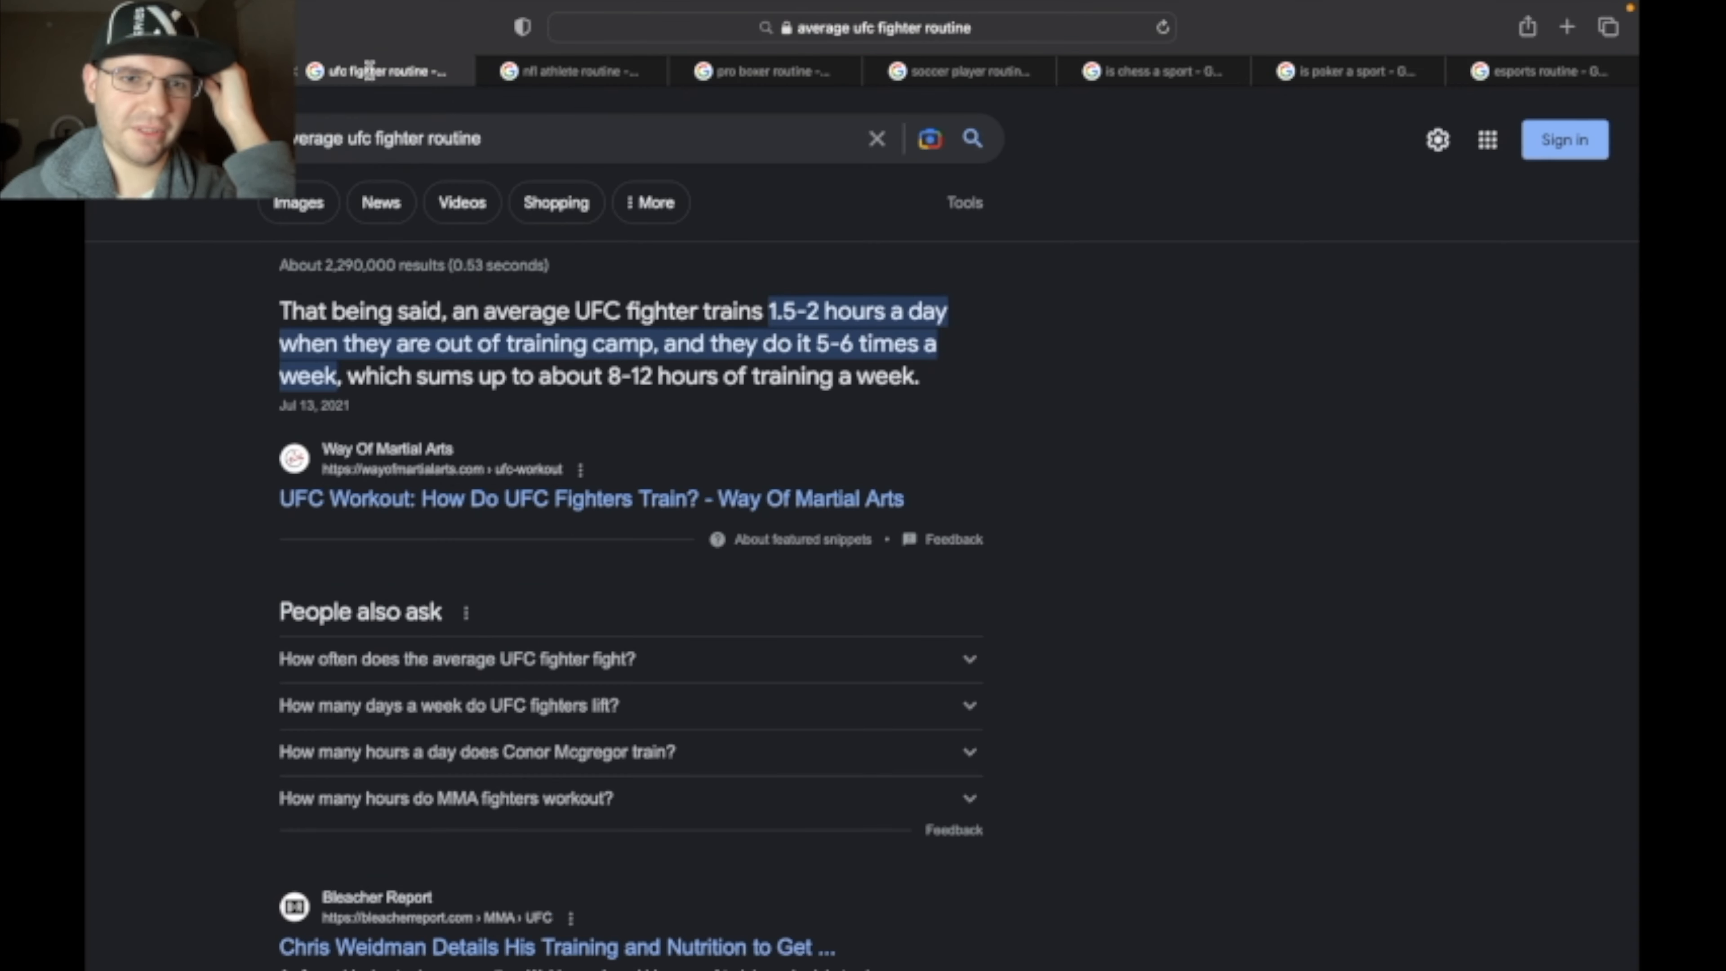
pyautogui.moveTo(539, 491)
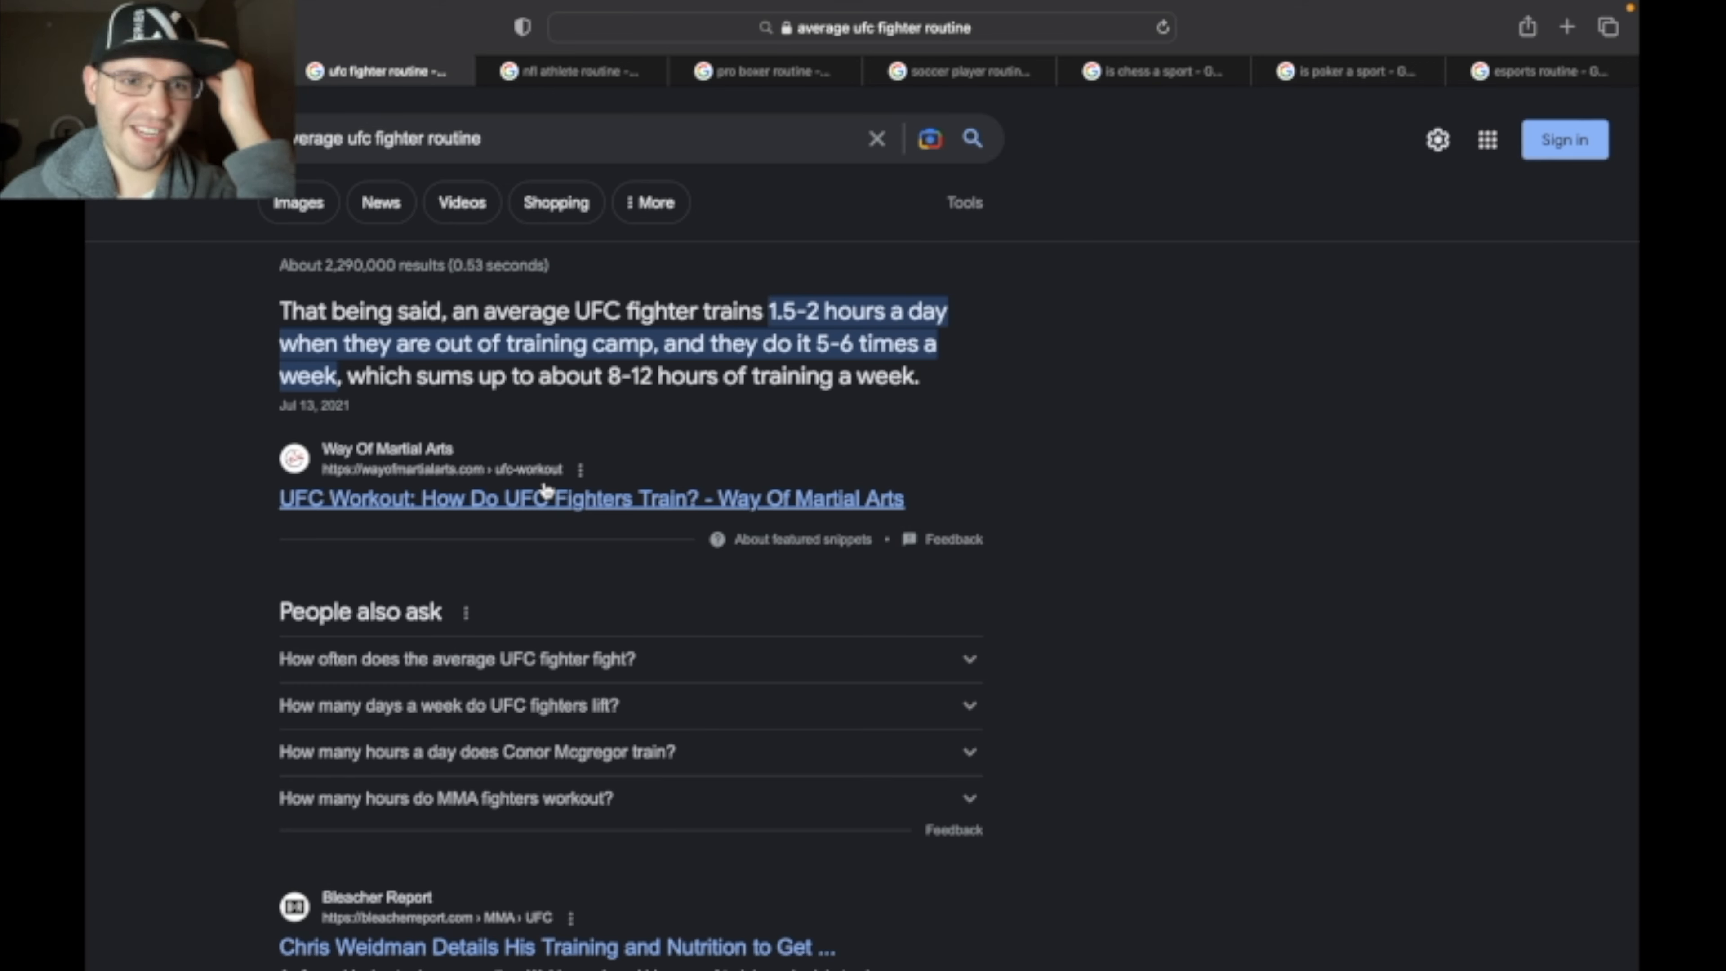
pyautogui.moveTo(551, 607)
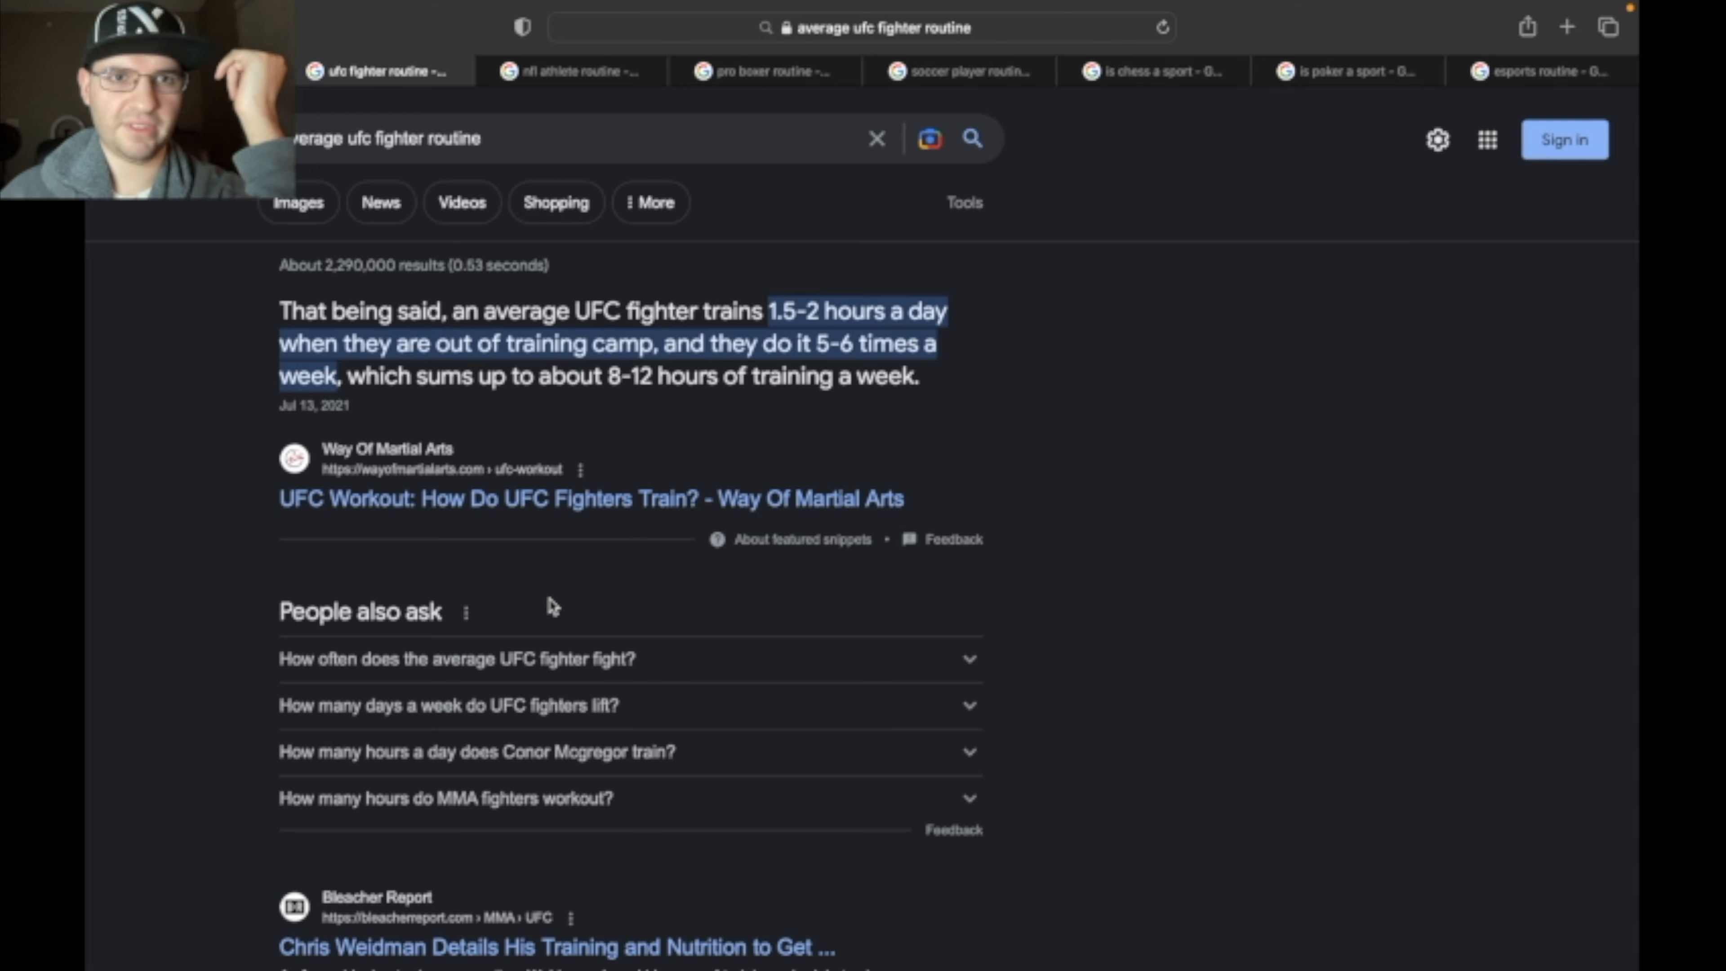
pyautogui.moveTo(570, 72)
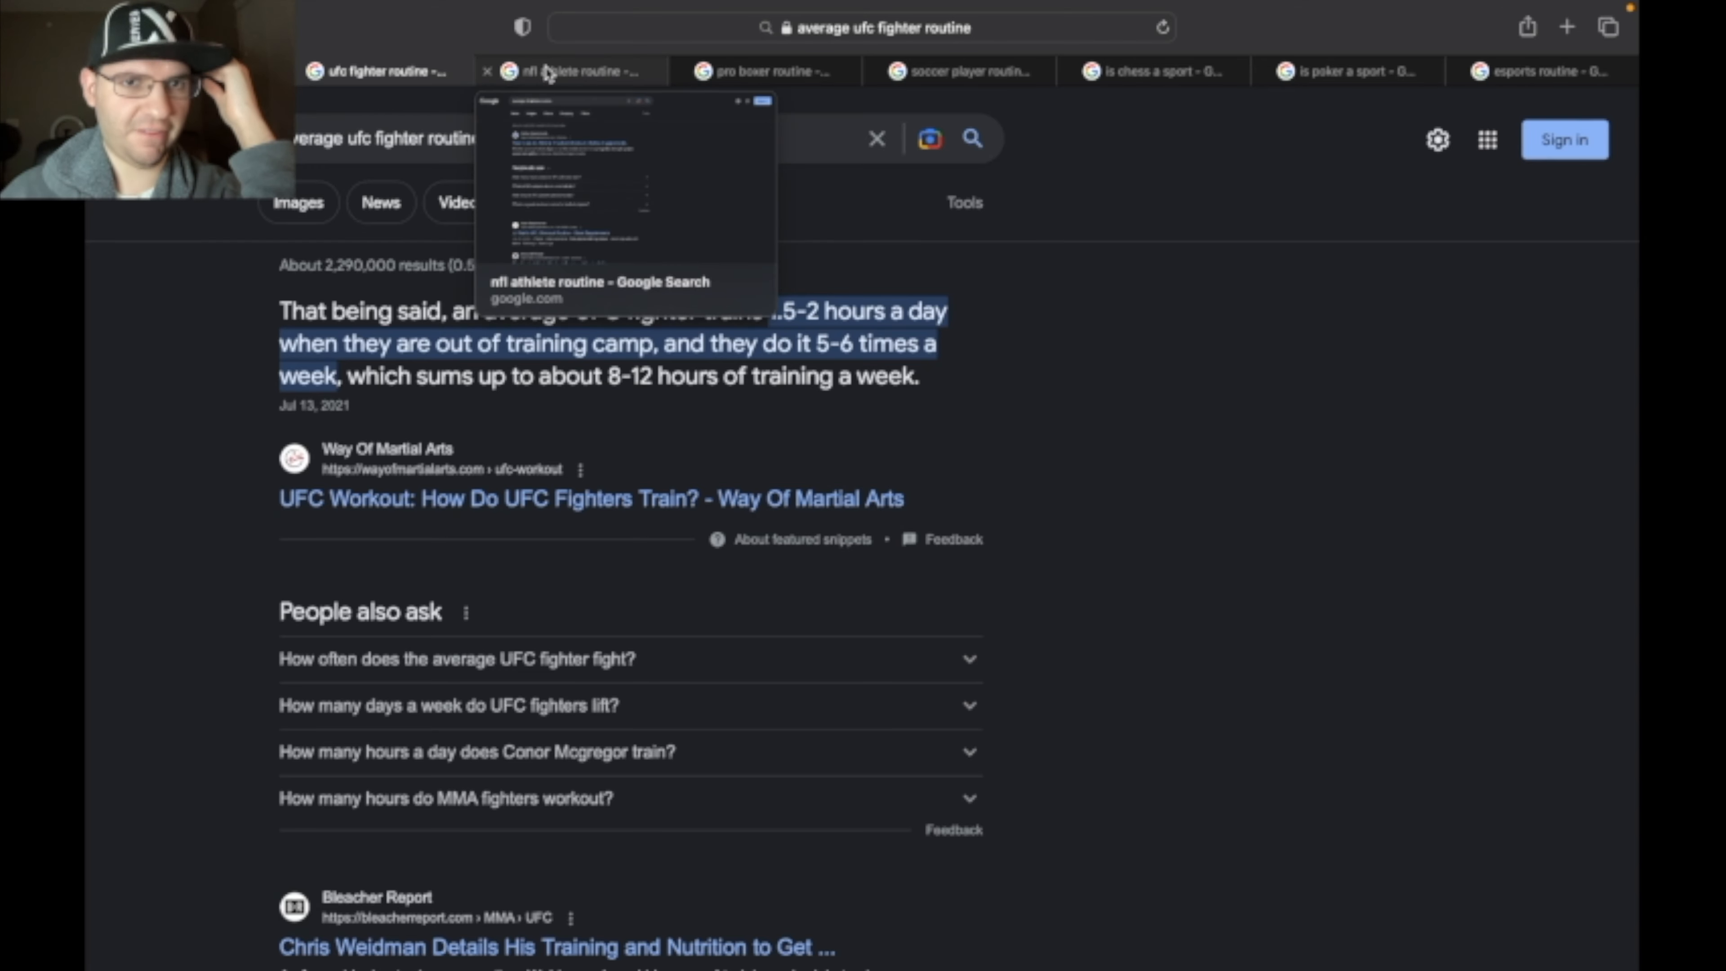
# Step: Show the 'average nfl athlete routine' results saying NFL athletes train up to six hours daily
pyautogui.click(572, 70)
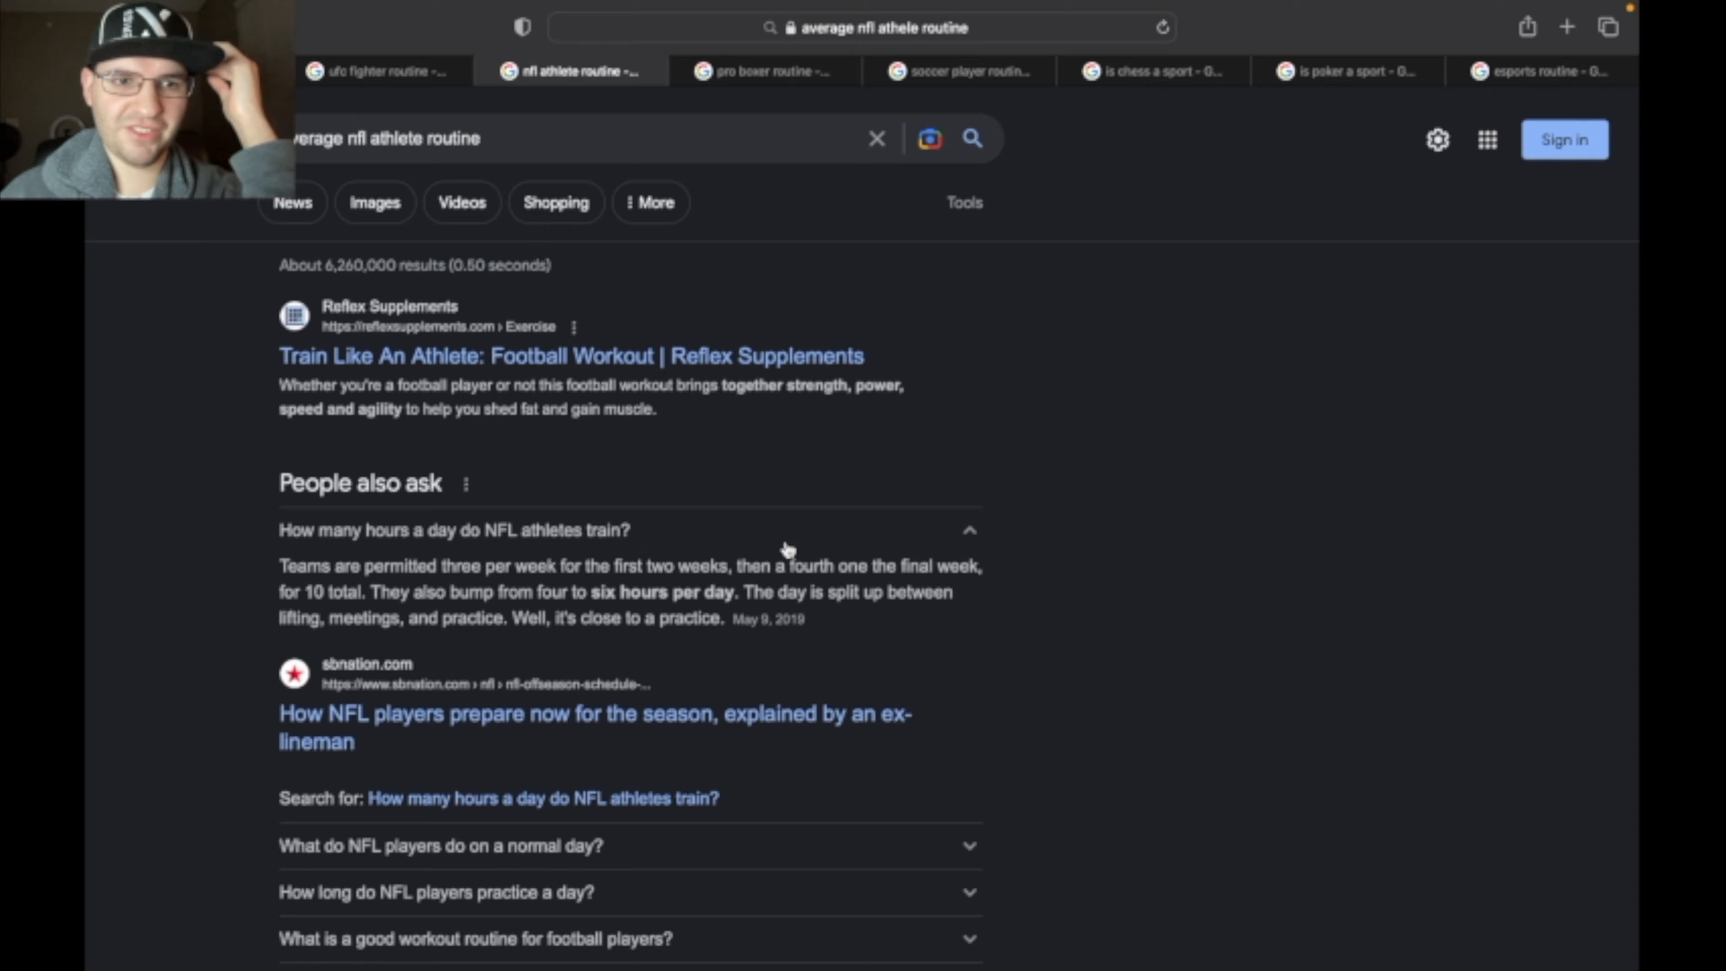
pyautogui.scroll(-3)
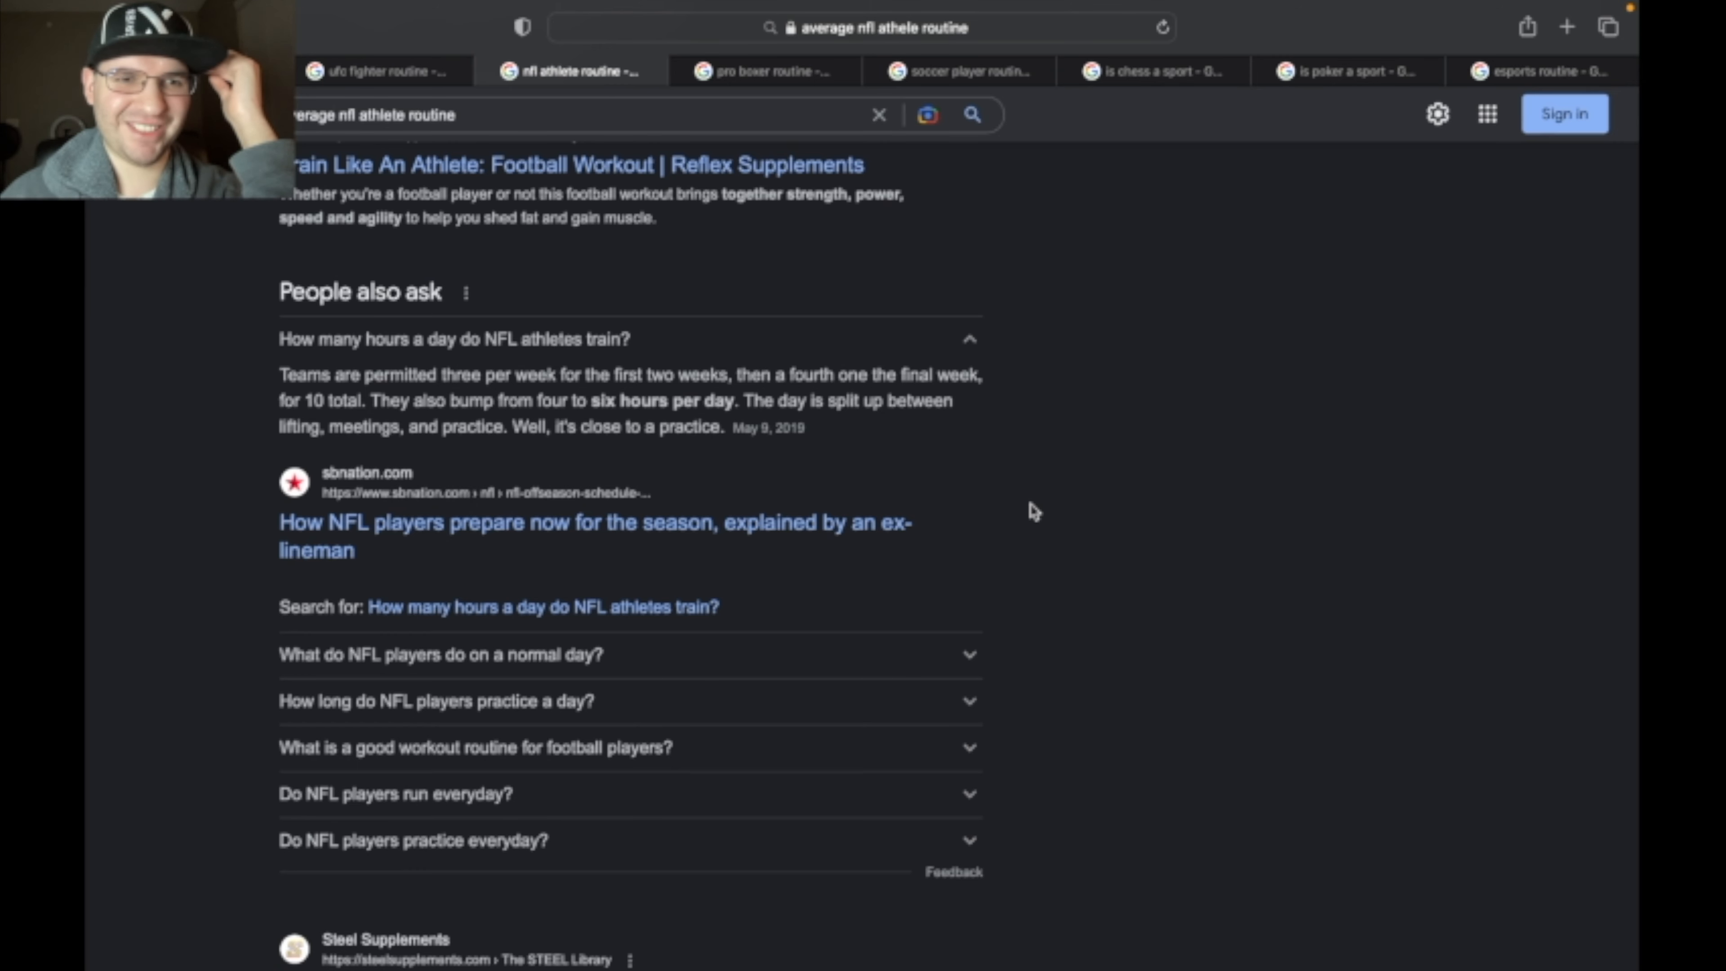
pyautogui.moveTo(845, 279)
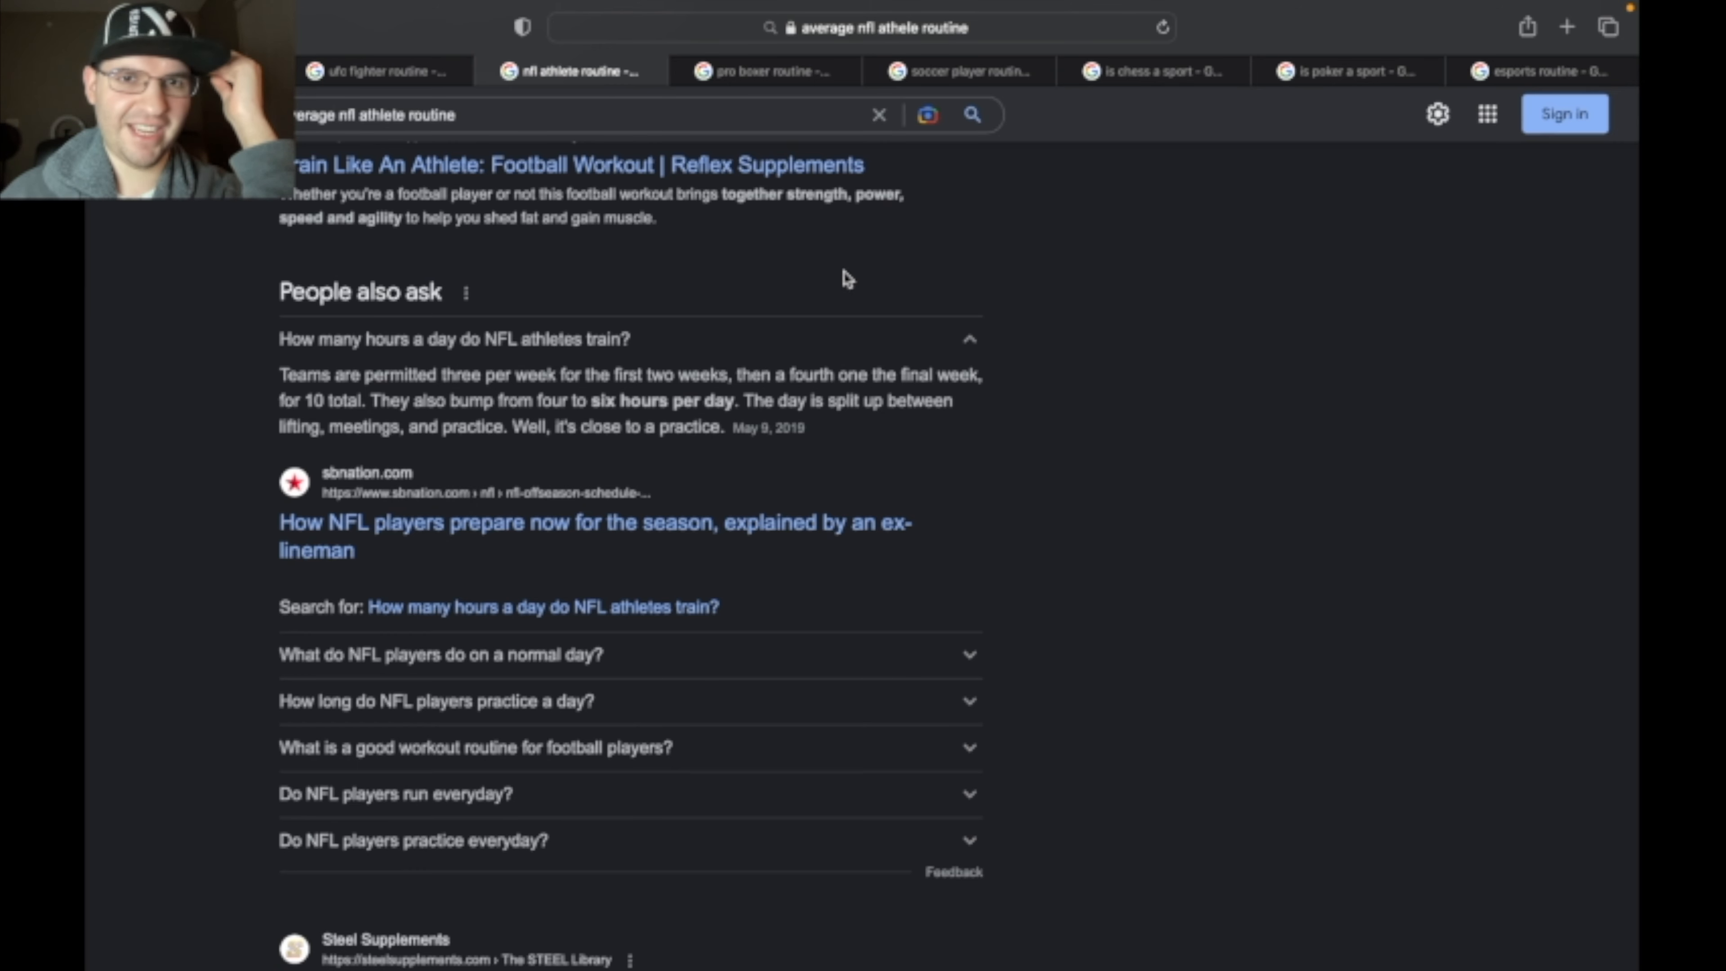
pyautogui.moveTo(947, 289)
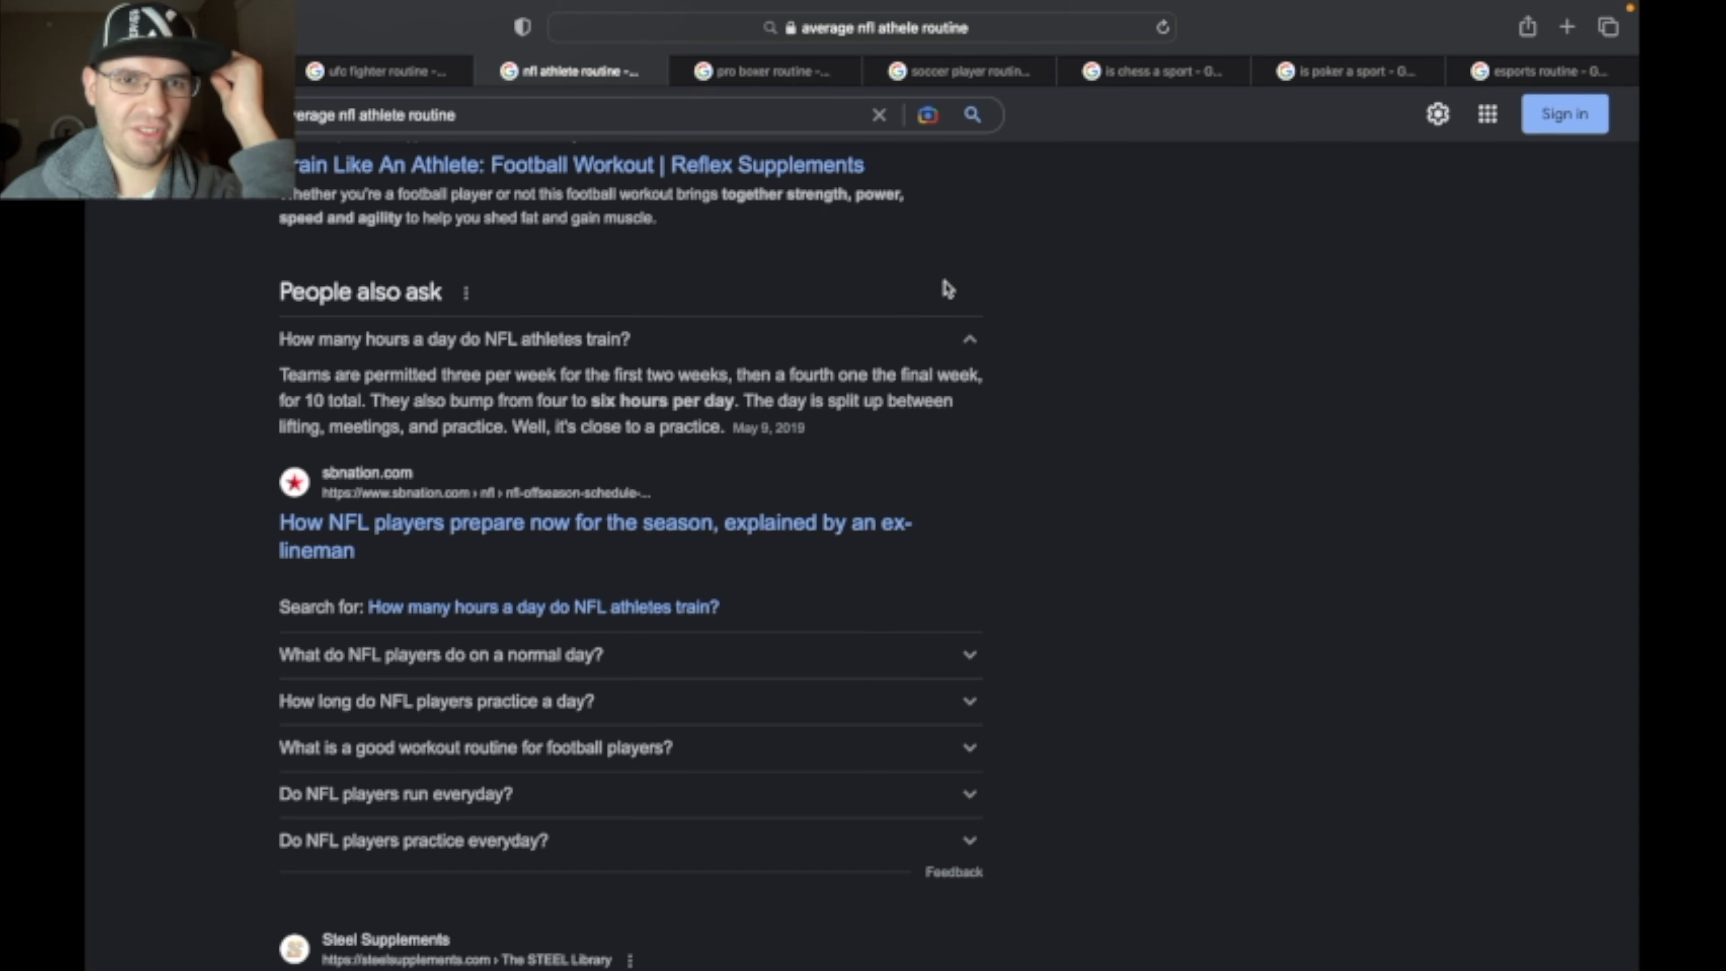
# Step: Show the 'average pro boxer routine' results: 3–5 hours a day, five to six days weekly
pyautogui.click(762, 70)
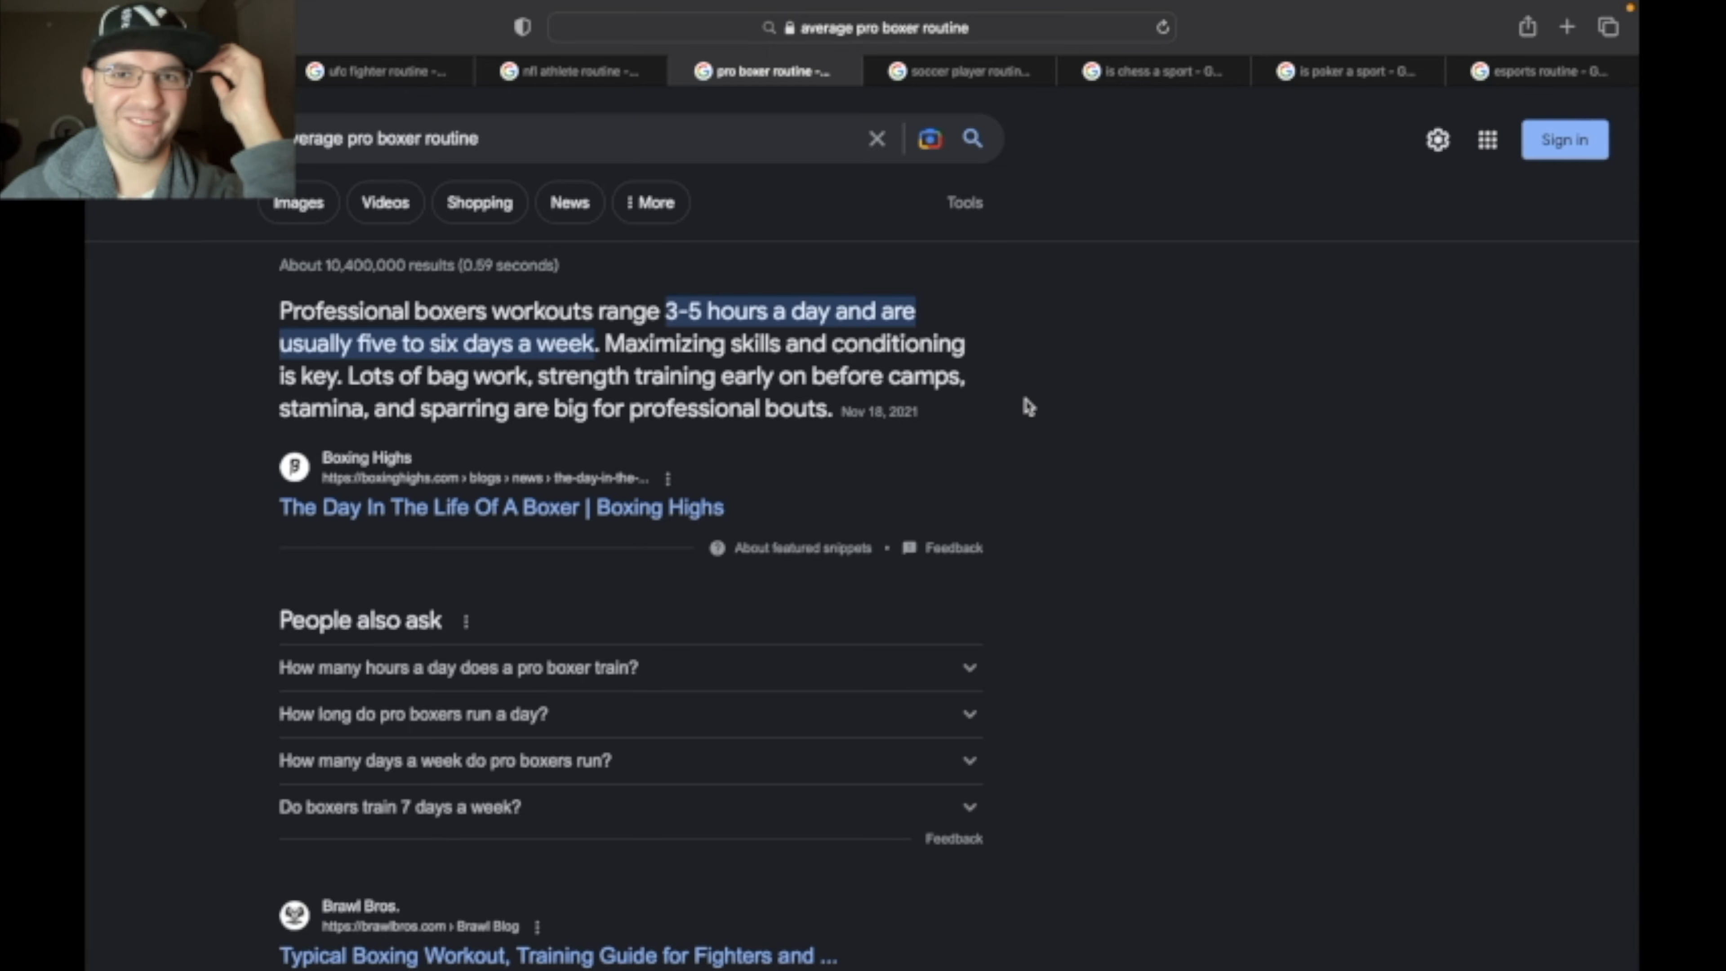
# Step: Show the 'average soccer player routine' answer that pros work over 40 hours weekly
pyautogui.click(958, 70)
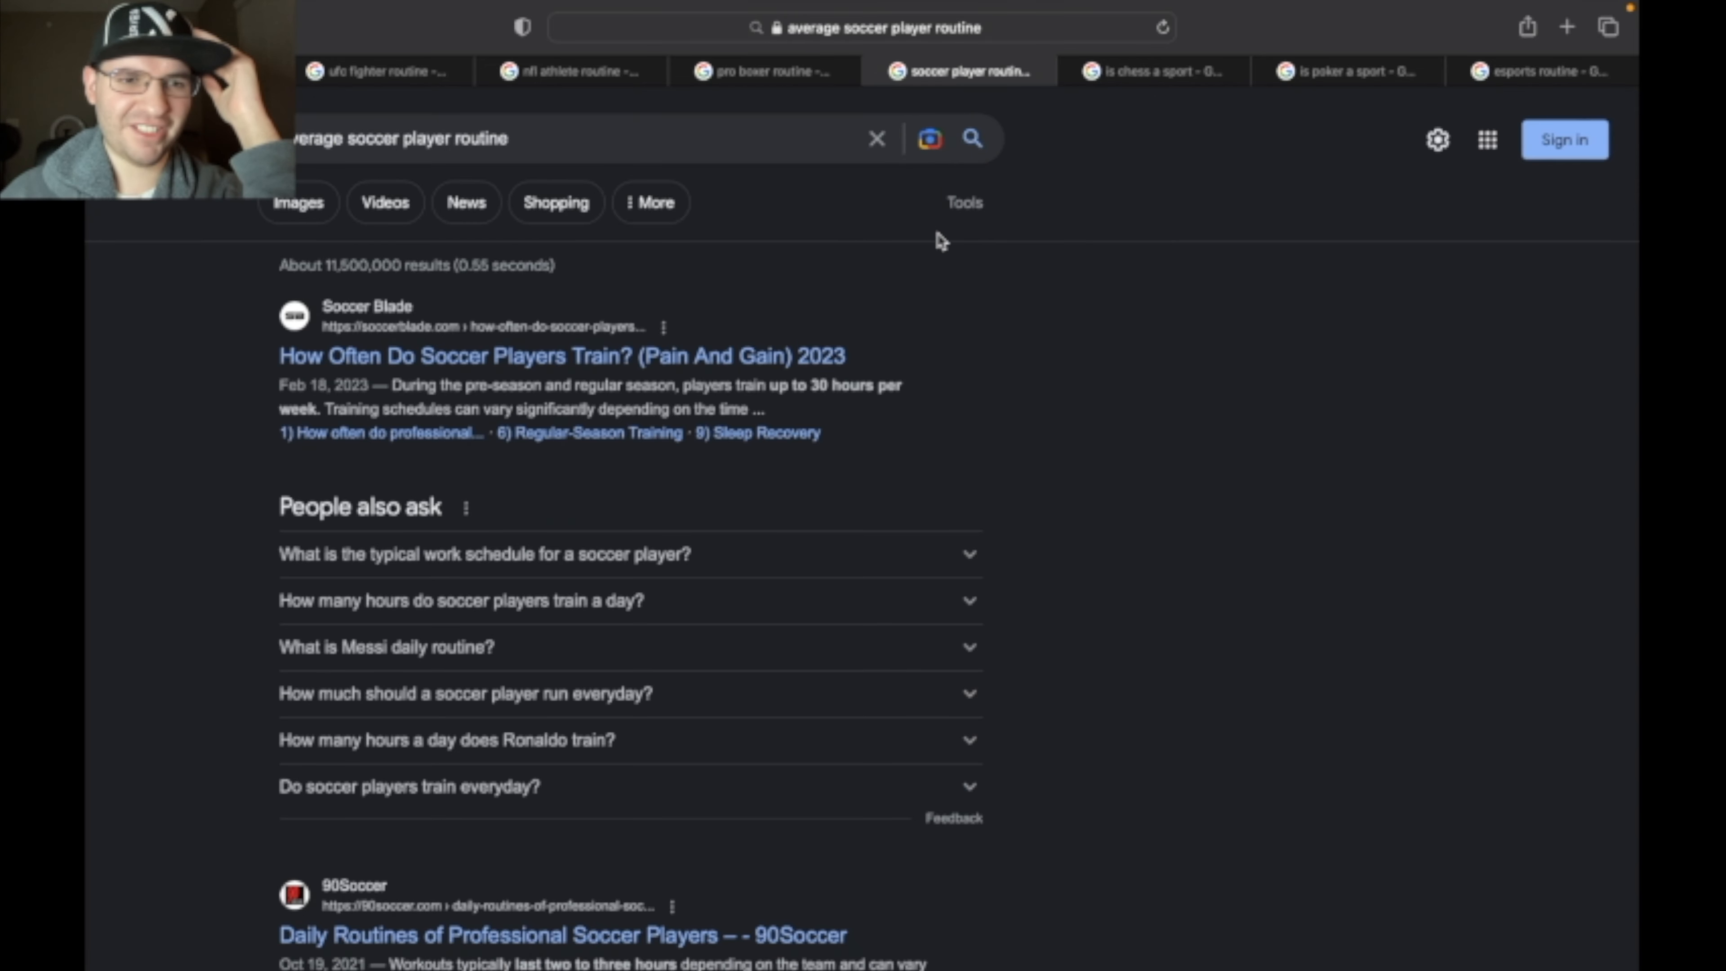
pyautogui.scroll(-3)
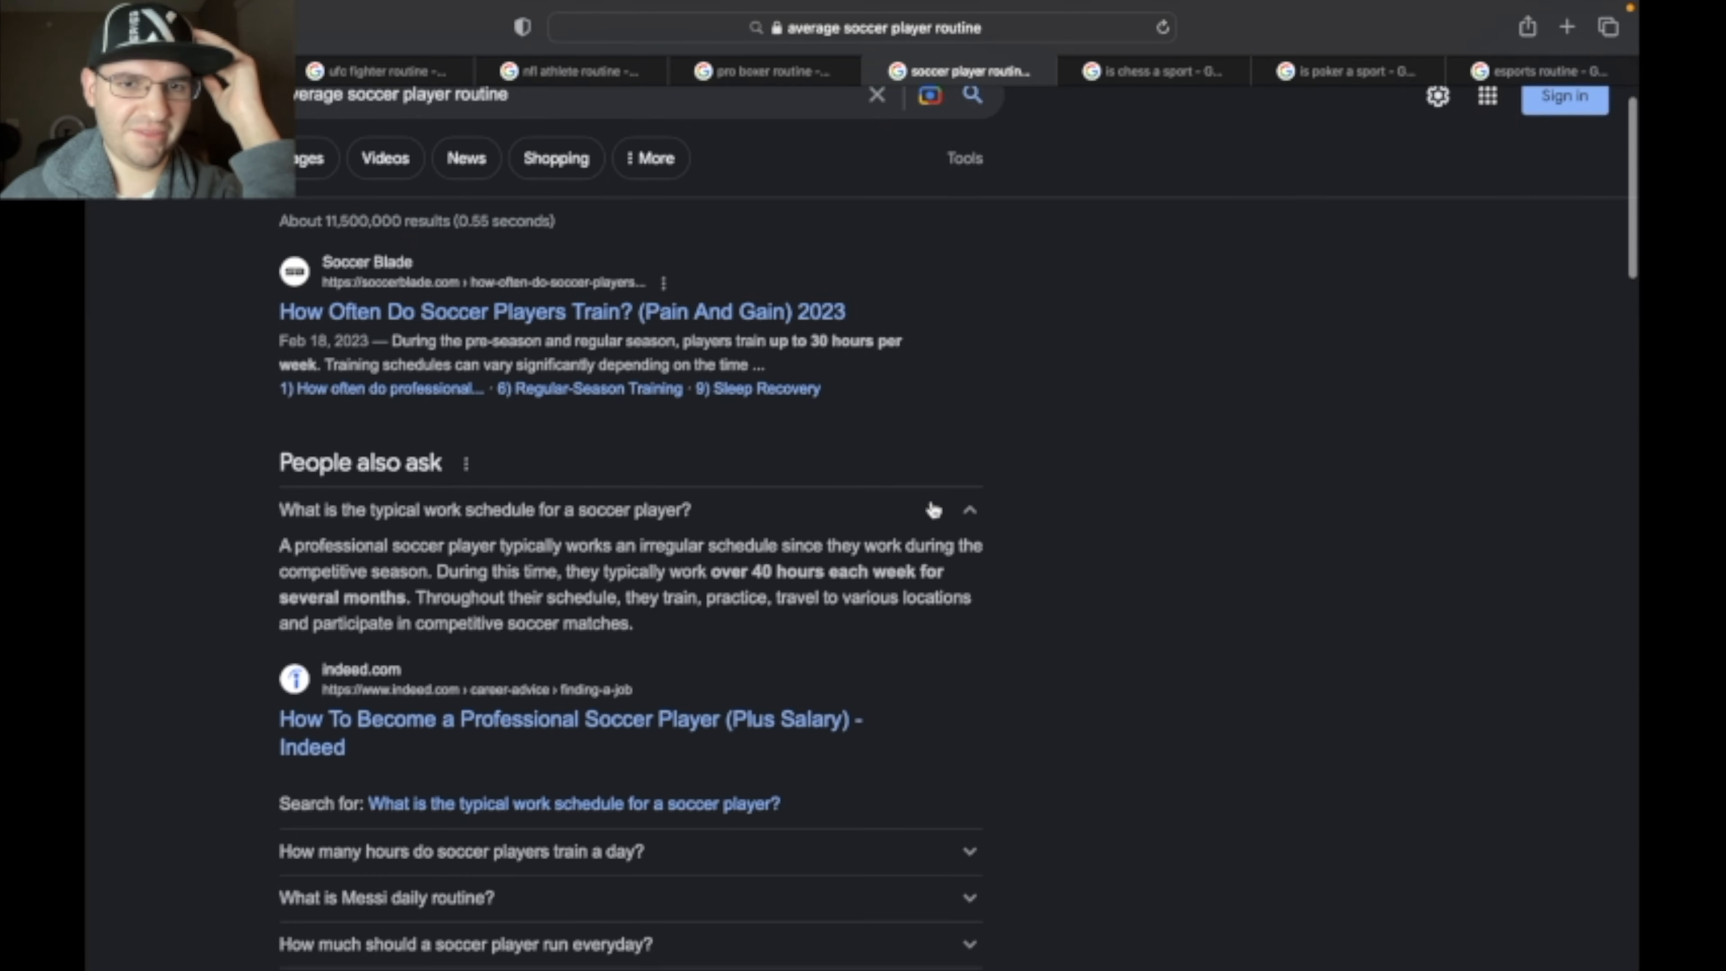
pyautogui.scroll(-3)
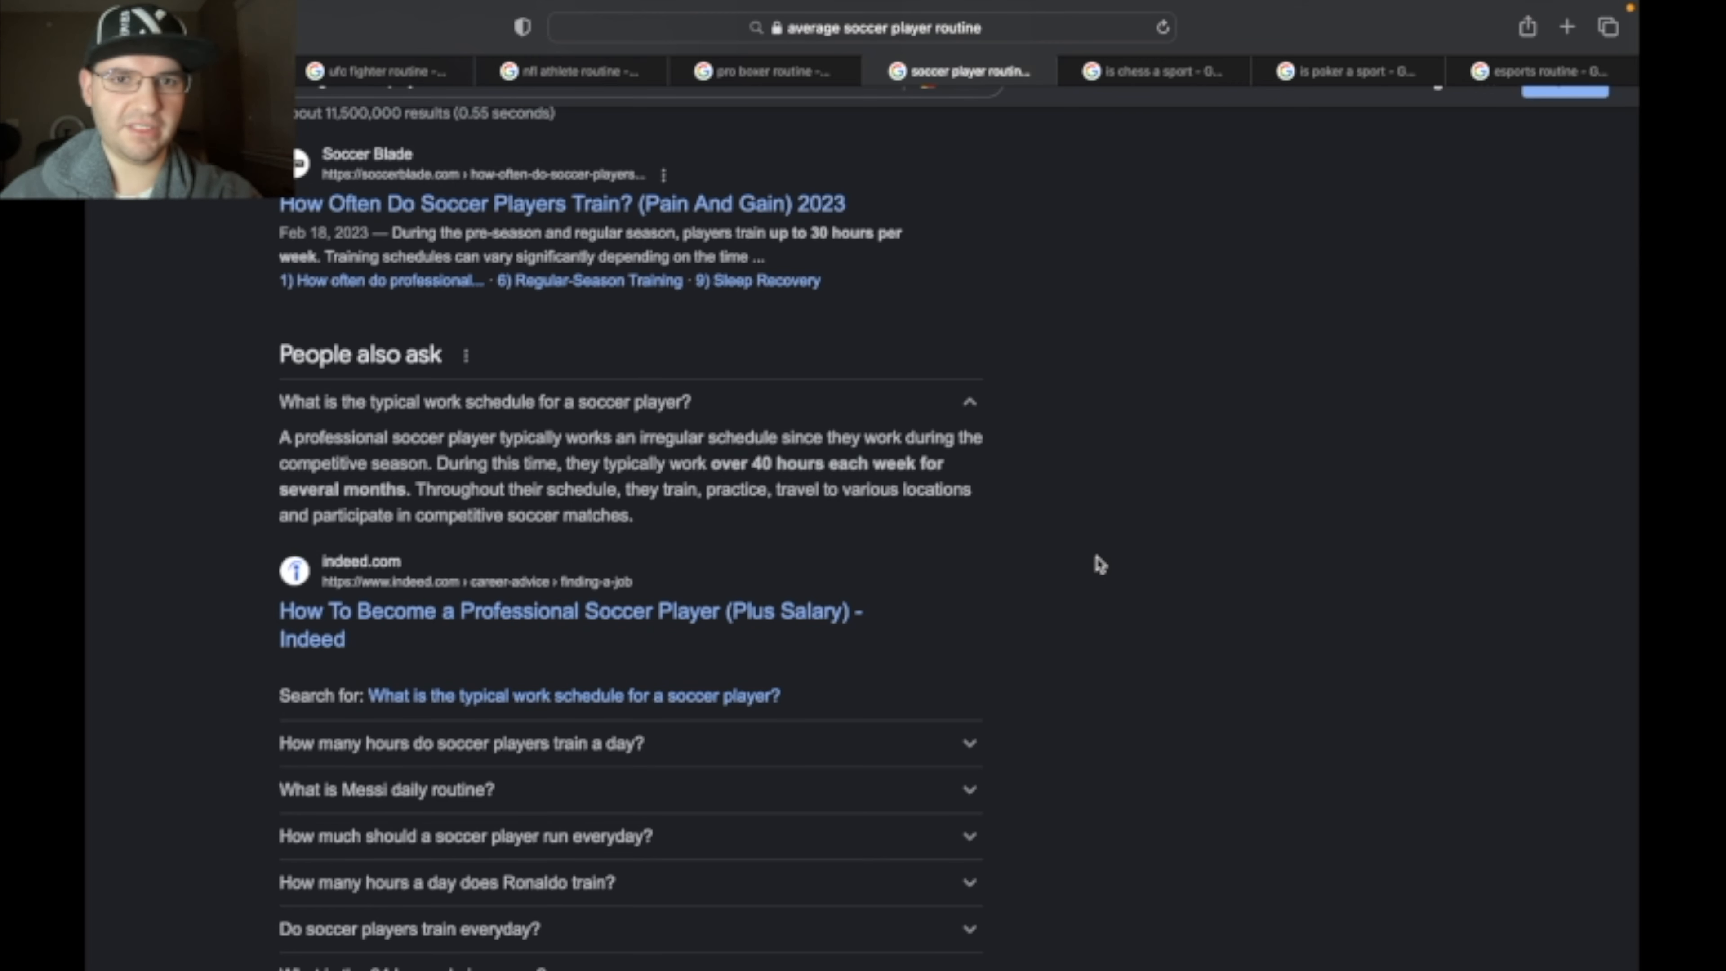
pyautogui.moveTo(952, 471)
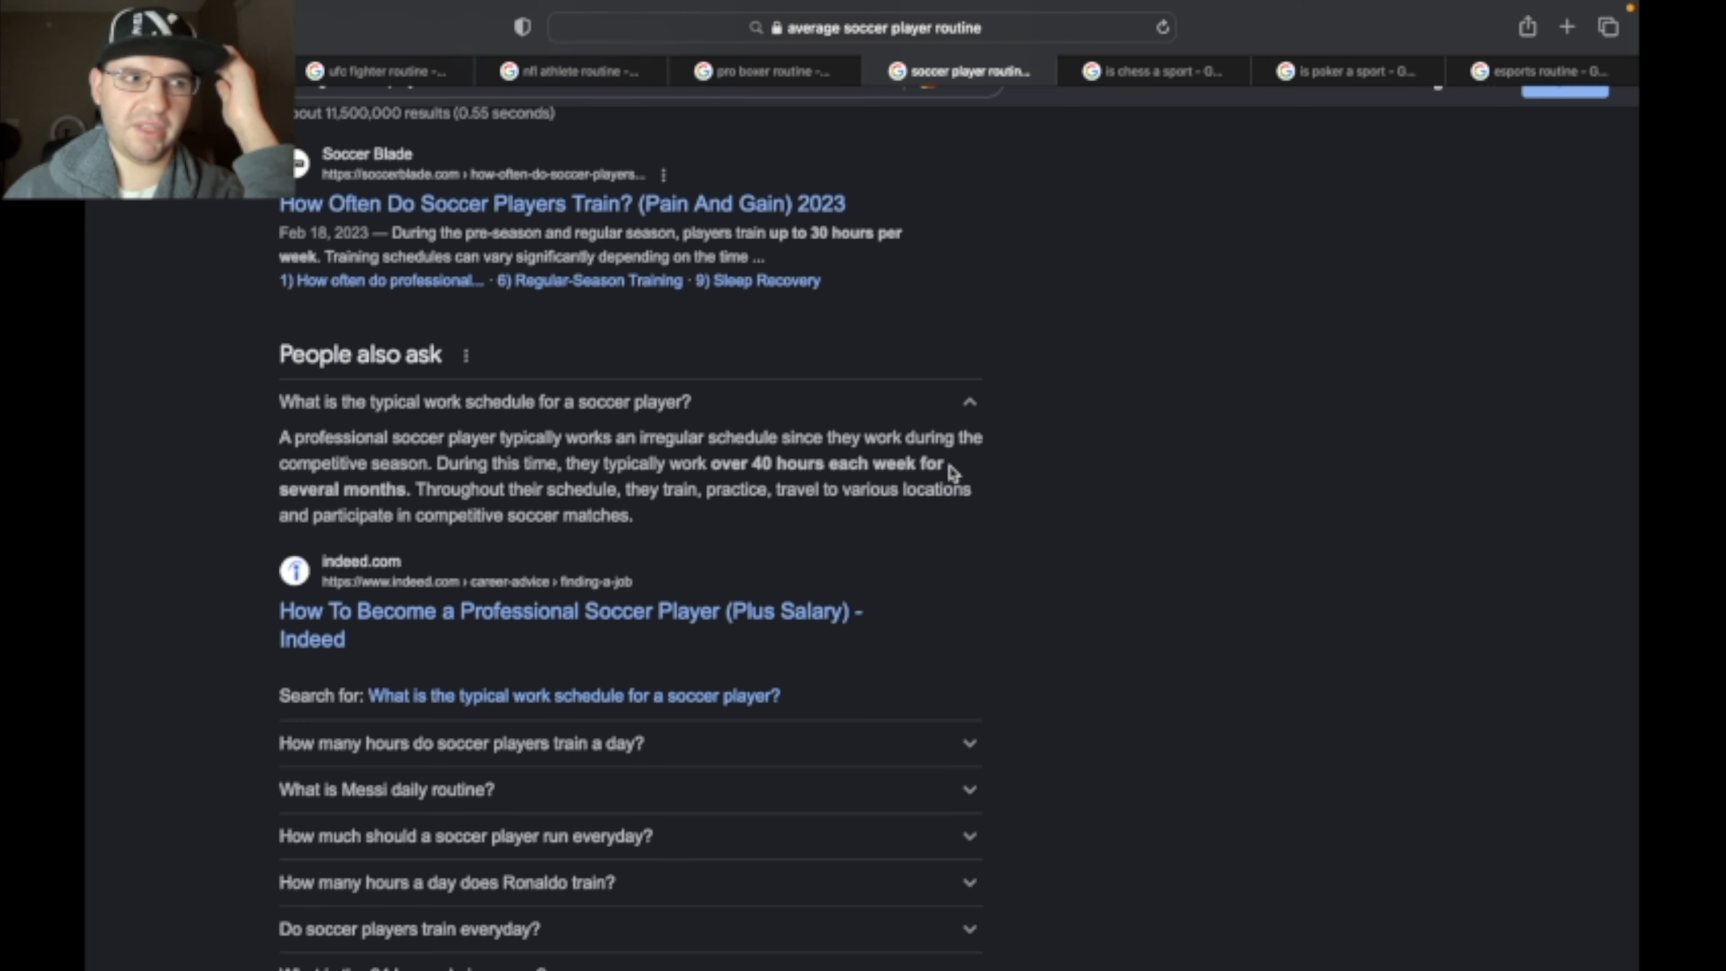
# Step: Revisit the 'is chess a sport' and 'is poker a sport' results
pyautogui.click(1153, 72)
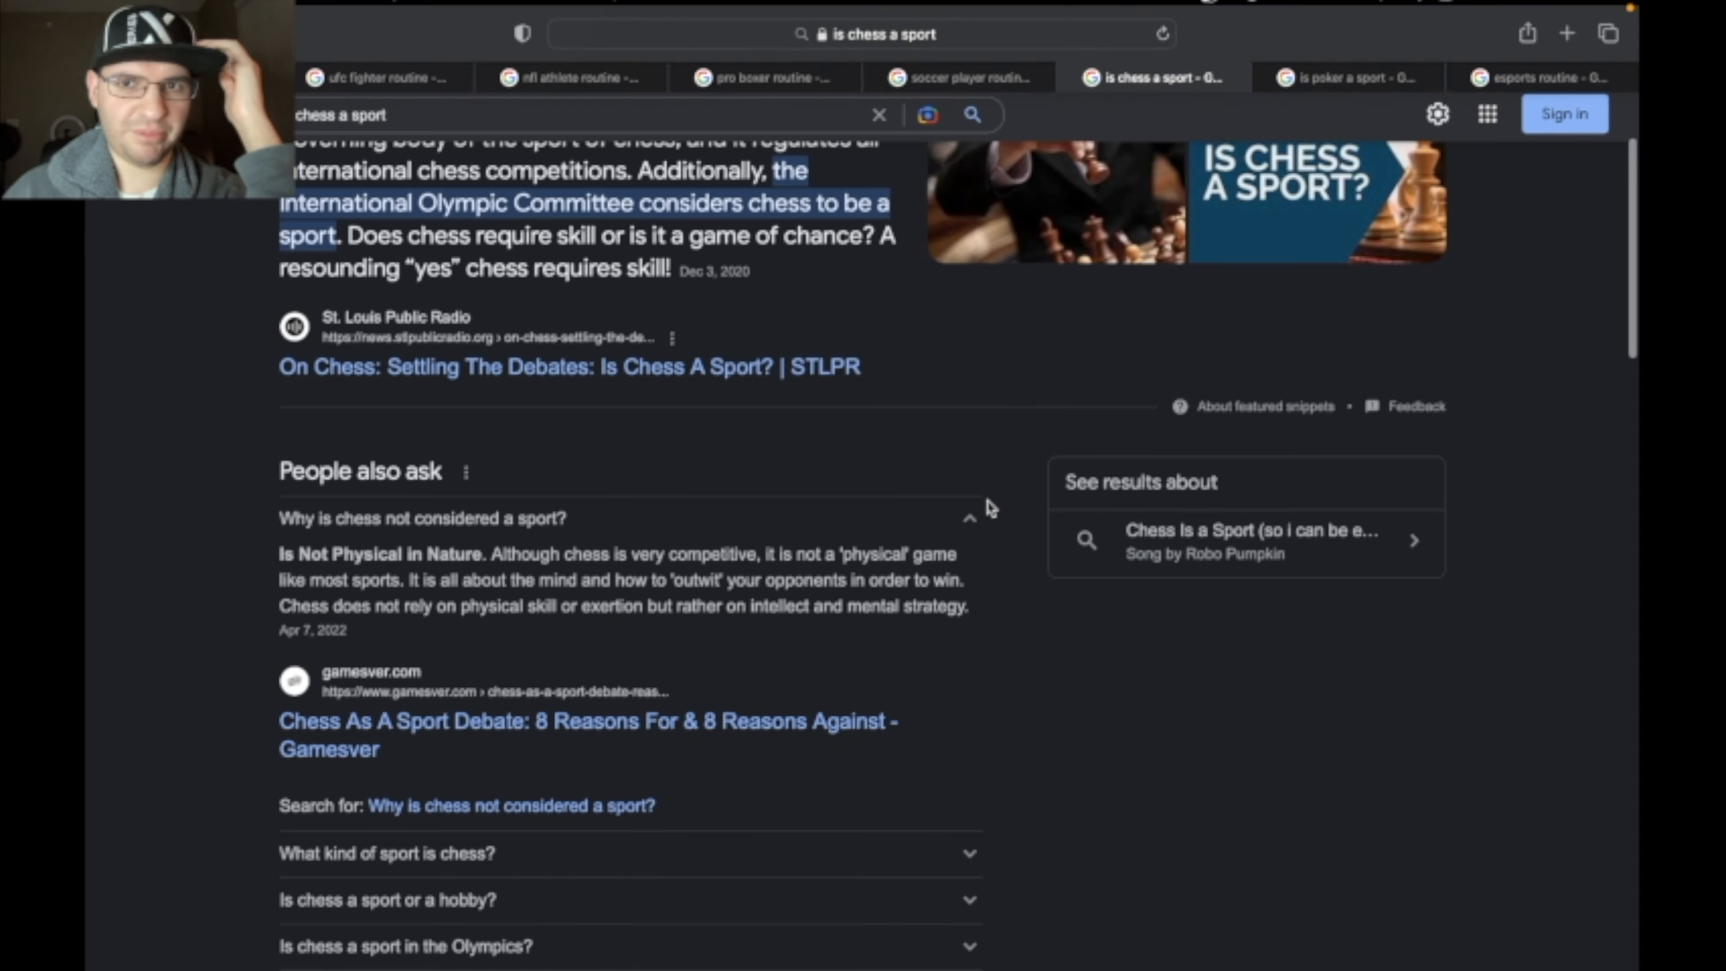
pyautogui.scroll(3)
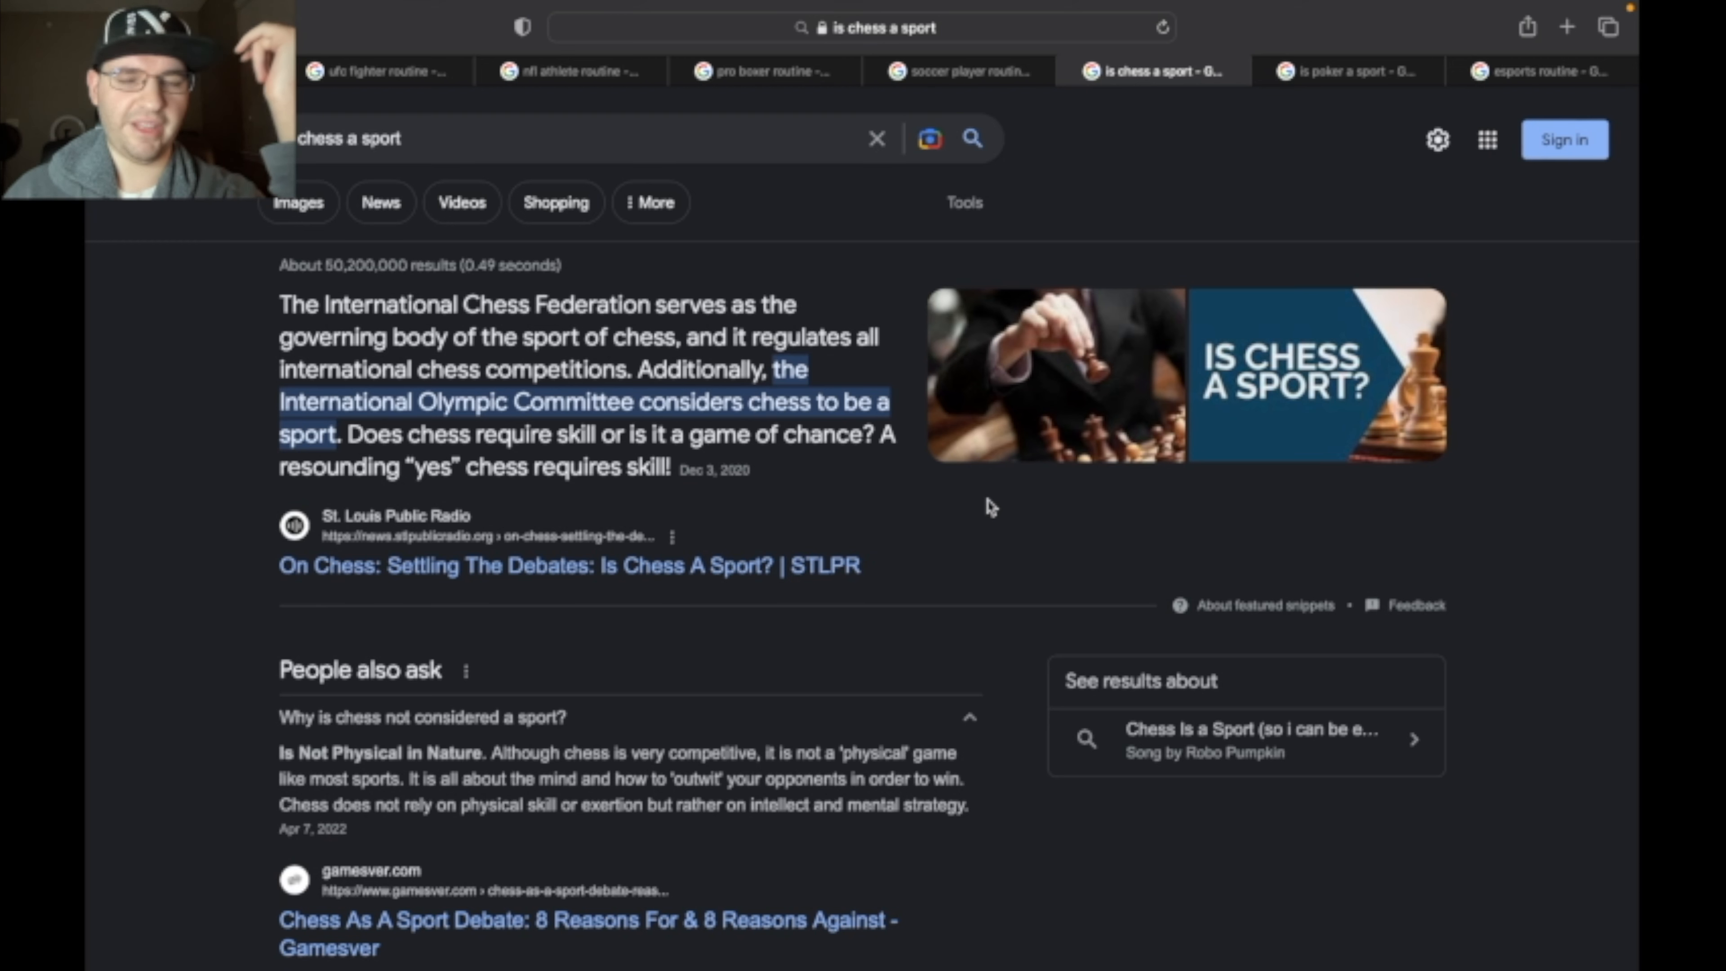
pyautogui.click(1348, 70)
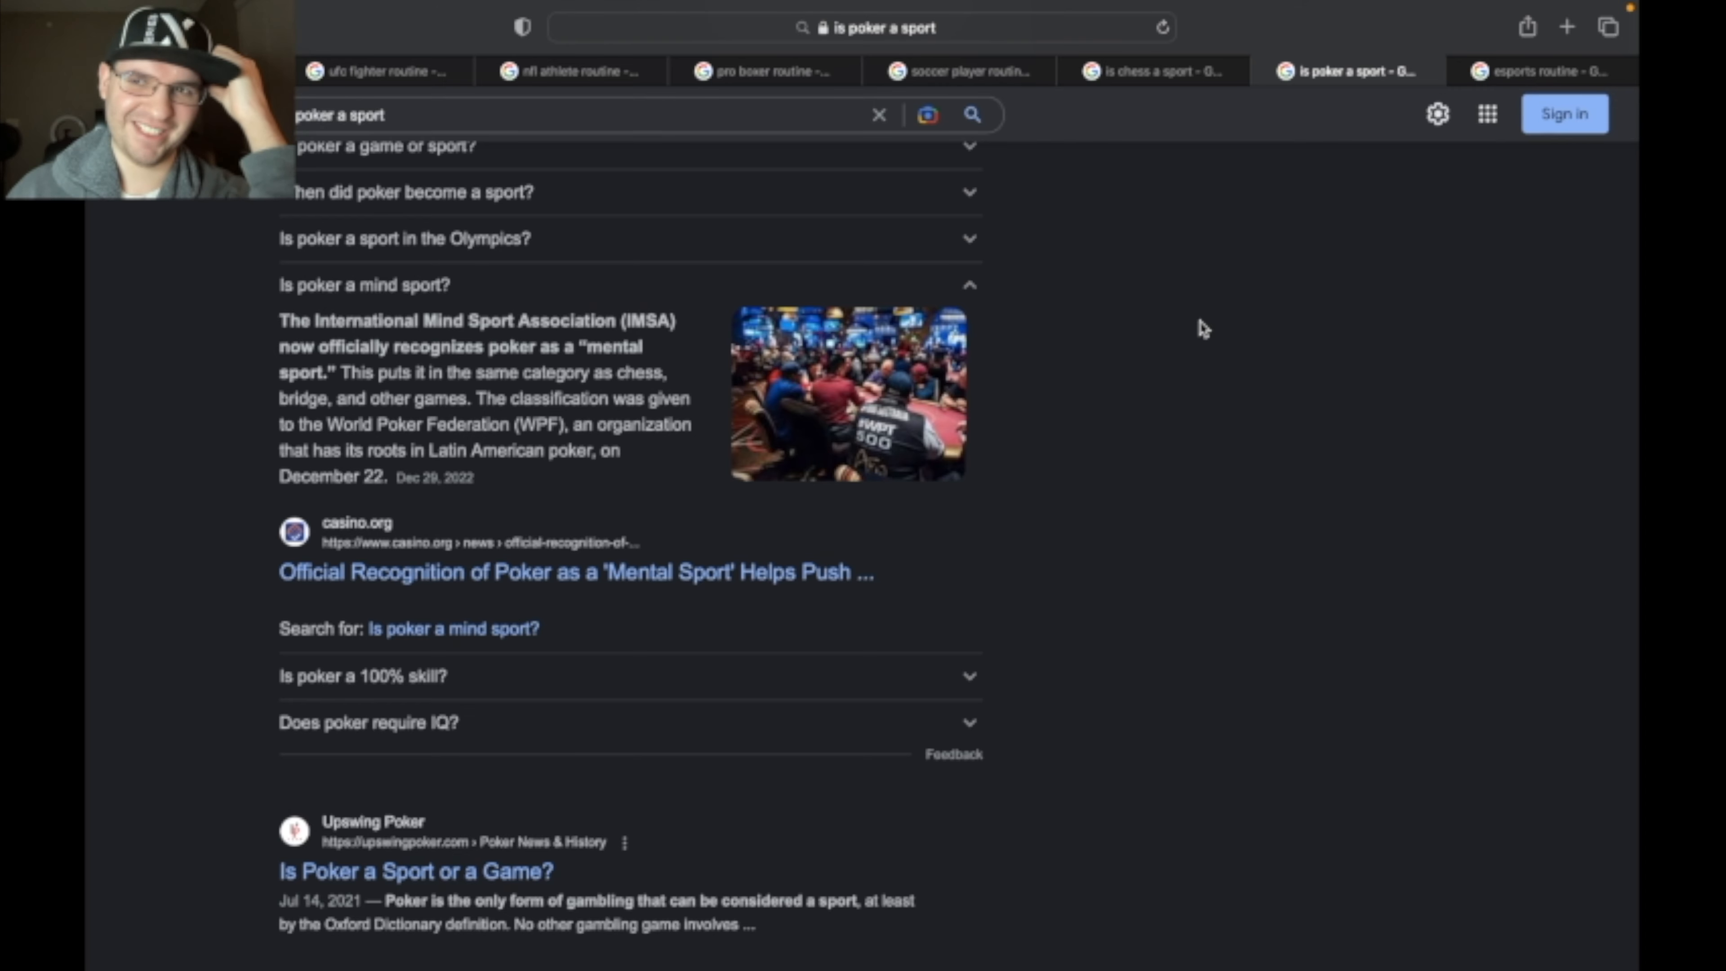
# Step: Show the 'average esports routine' results saying pros practice nearly 8 hours daily
pyautogui.click(1540, 70)
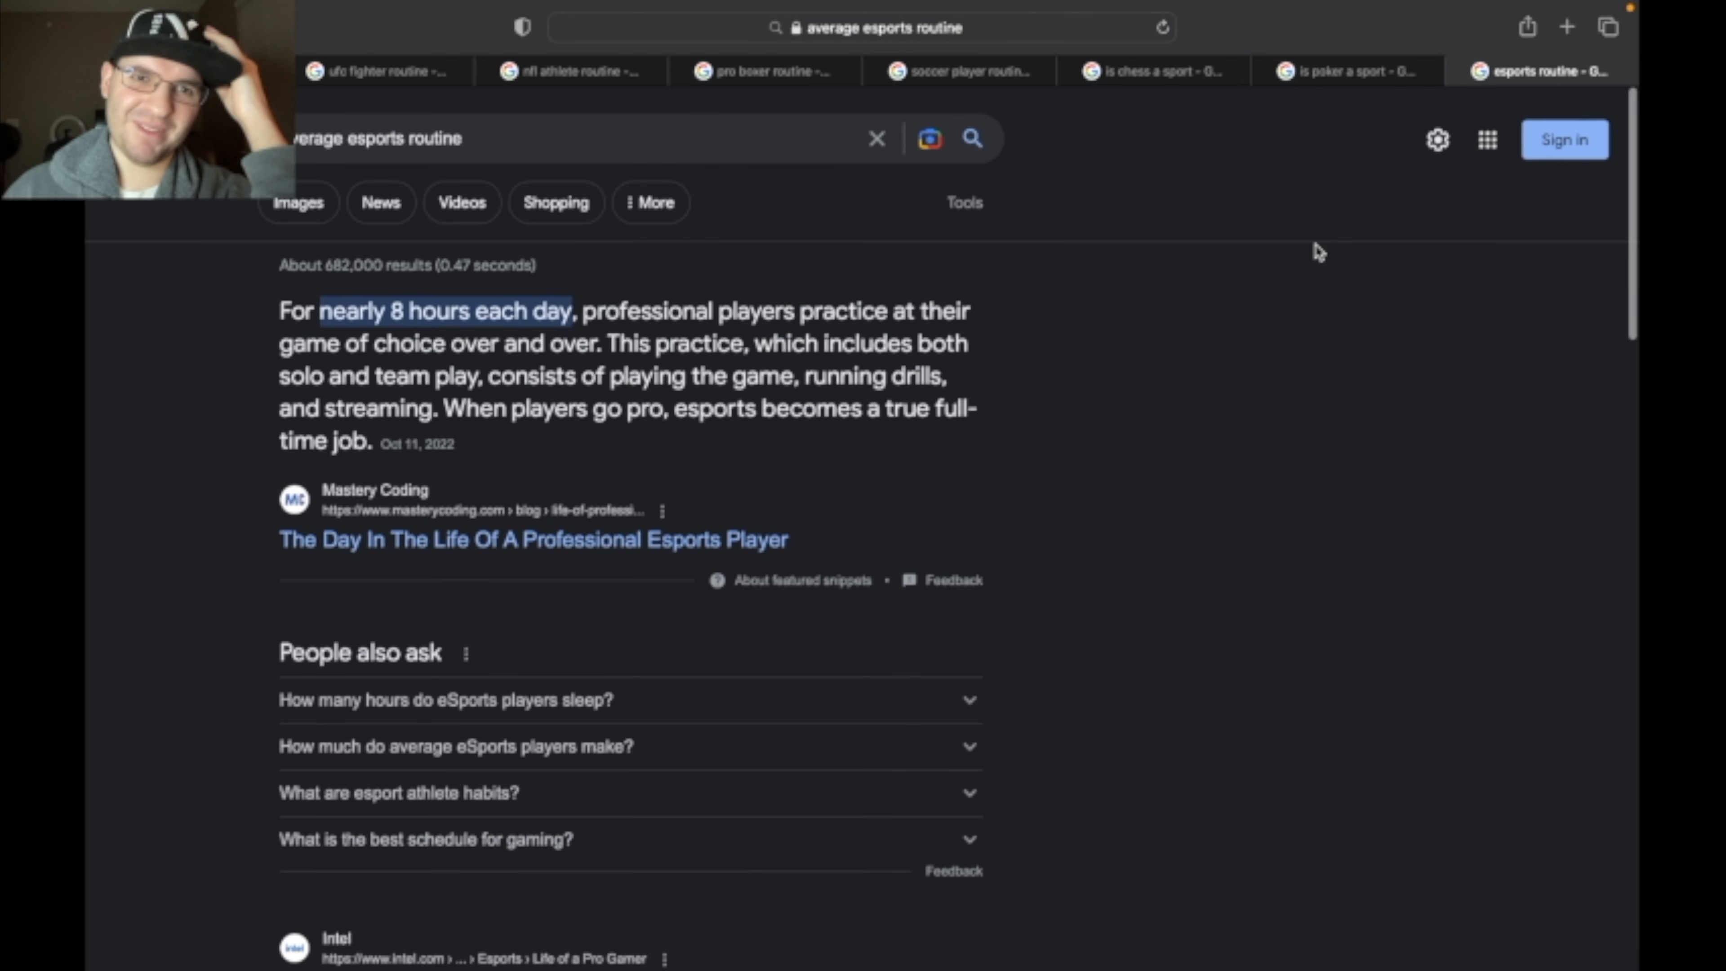